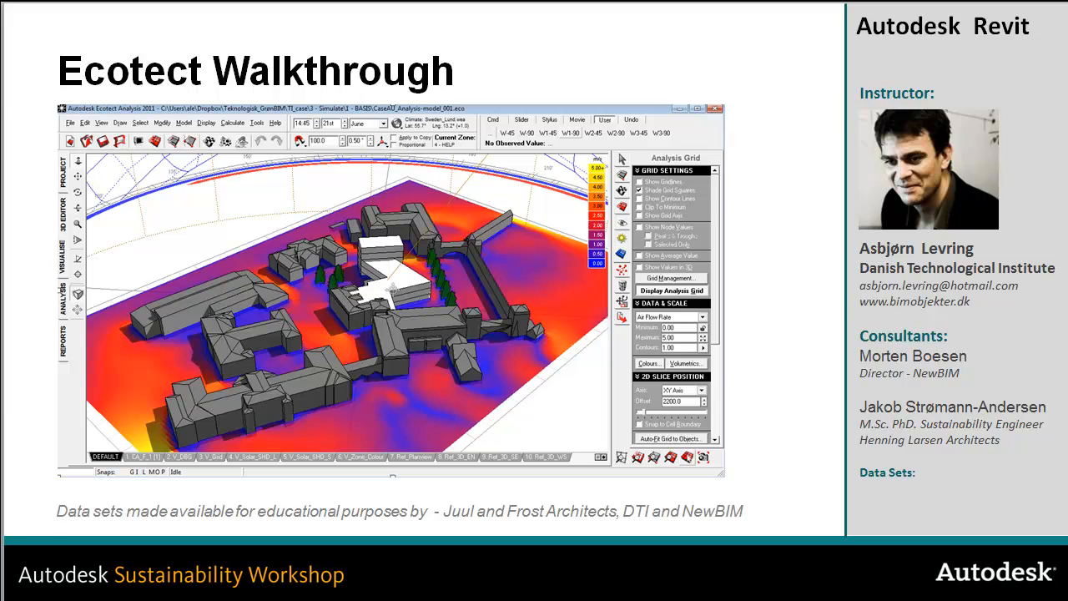
- Show the site model in the 3D Editor with the sun path diagram overlaid
{"action": "left_click", "coordinate": [699, 107]}
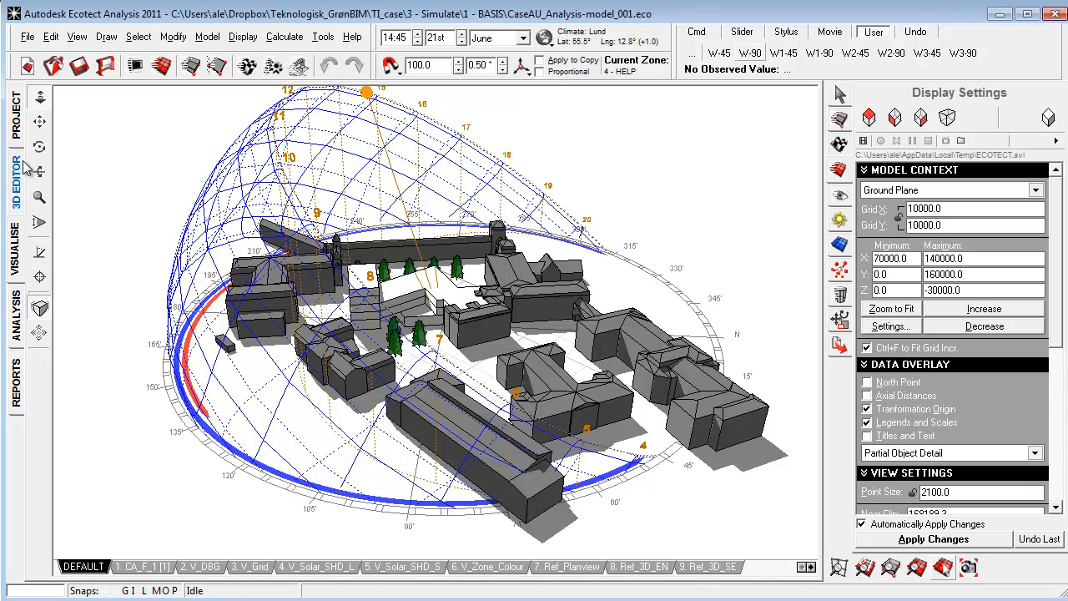
- Show the Project page with embedded project data, weather file and site location
{"action": "left_click", "coordinate": [15, 116]}
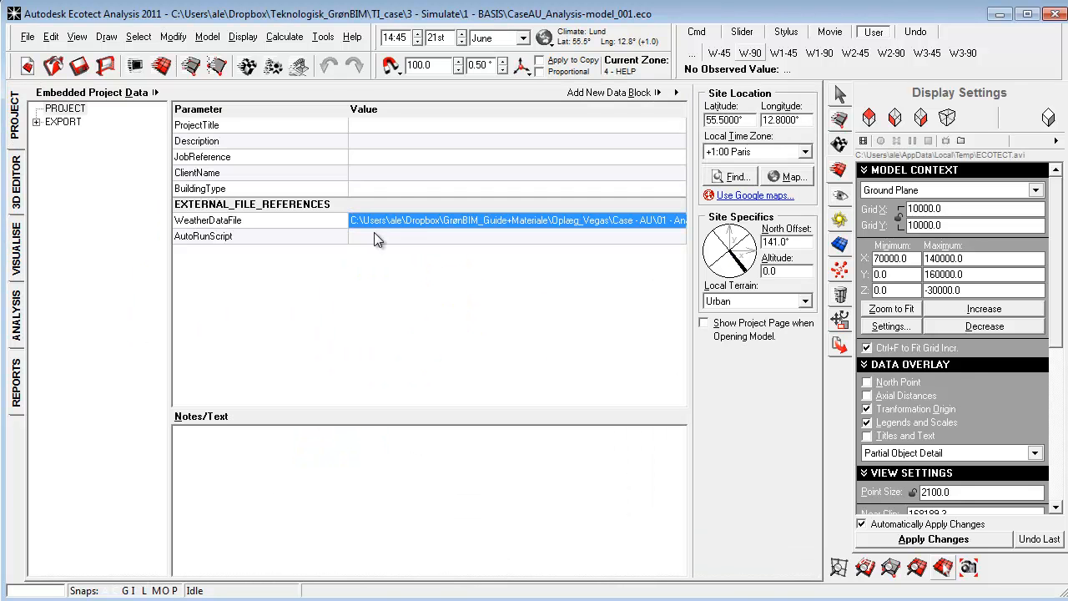
{"action": "mouse_move", "coordinate": [374, 154]}
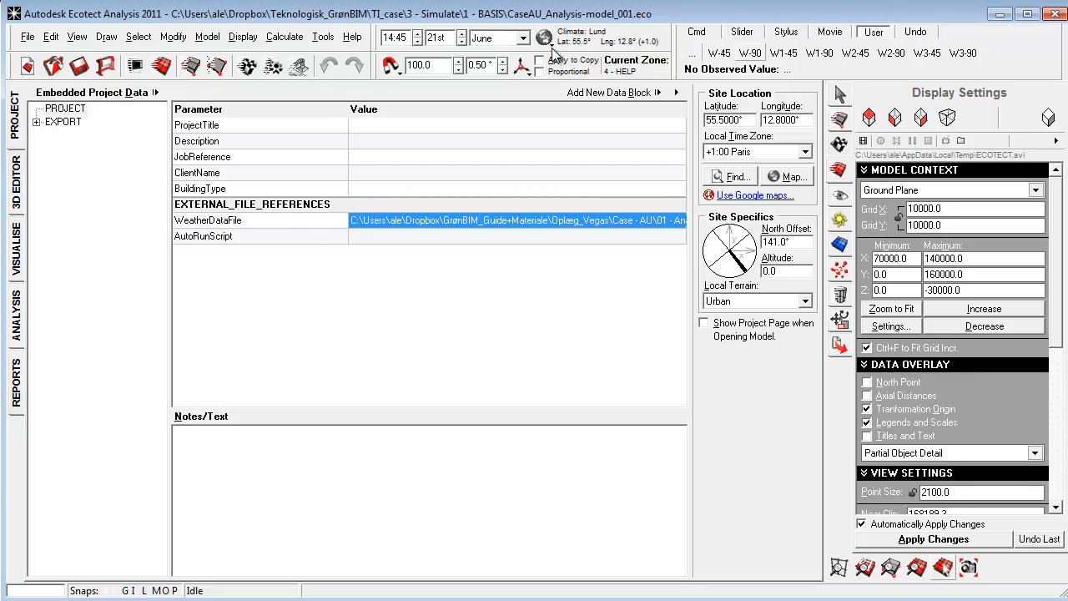
{"action": "mouse_move", "coordinate": [544, 38]}
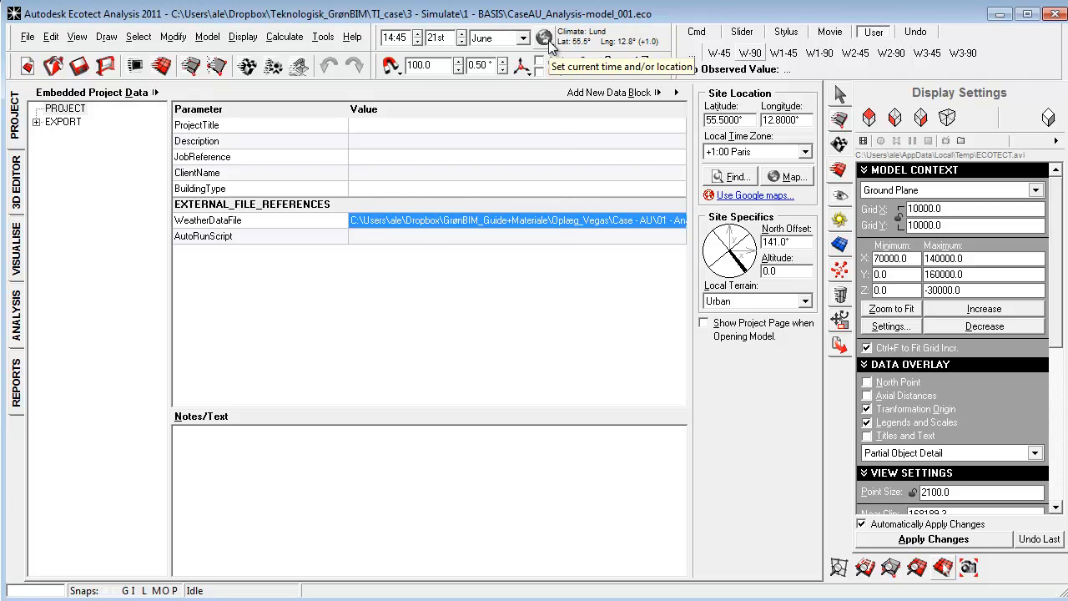
- Browse the weather-data and solstice date options, then return to the wireframe 3D Editor
{"action": "left_click", "coordinate": [544, 37]}
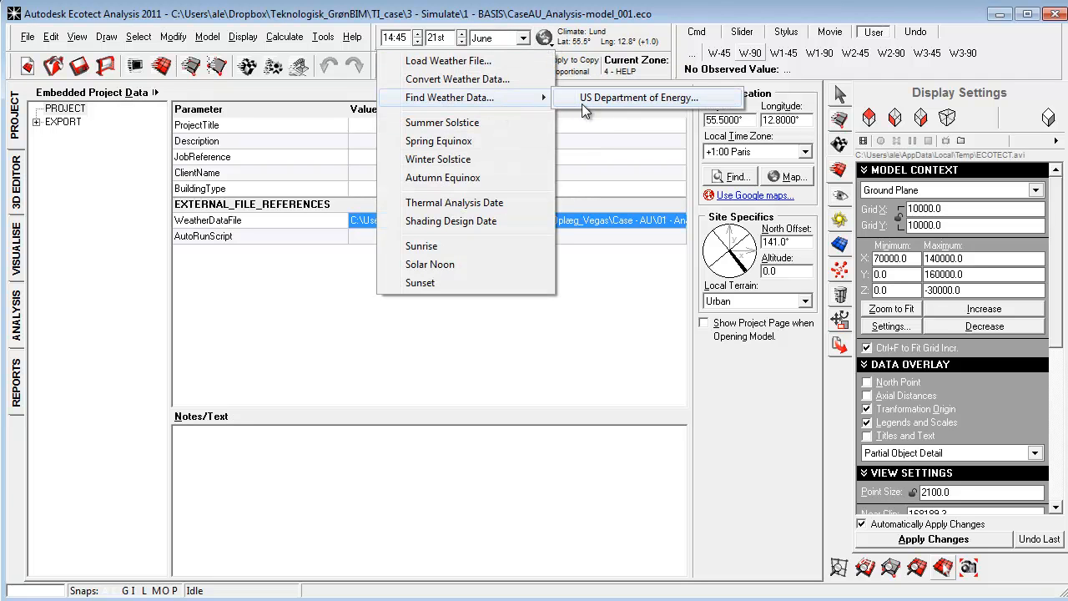
{"action": "mouse_move", "coordinate": [524, 93]}
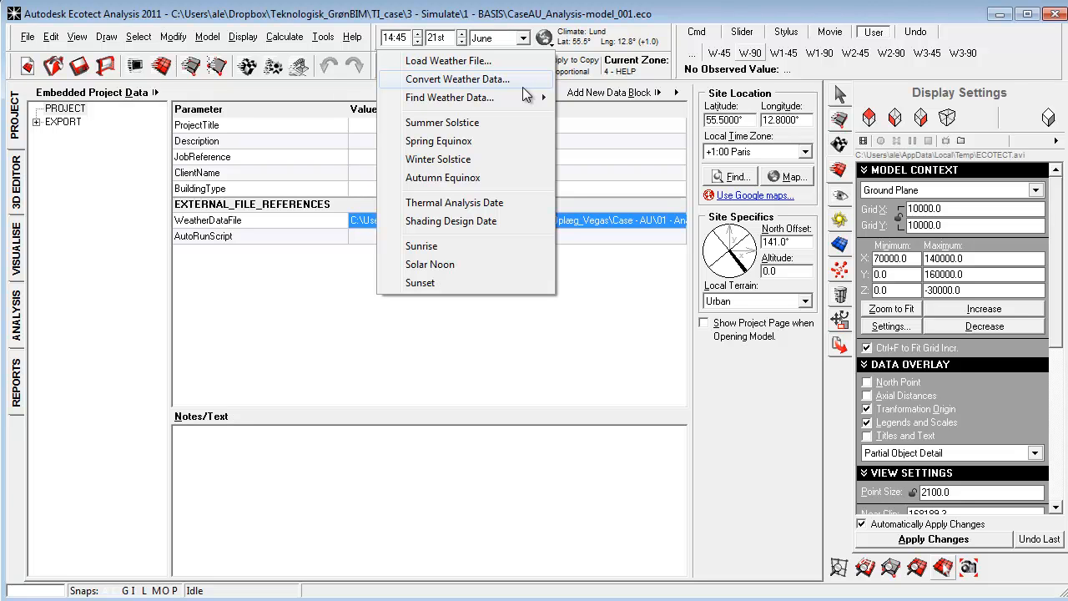
{"action": "left_click", "coordinate": [324, 37]}
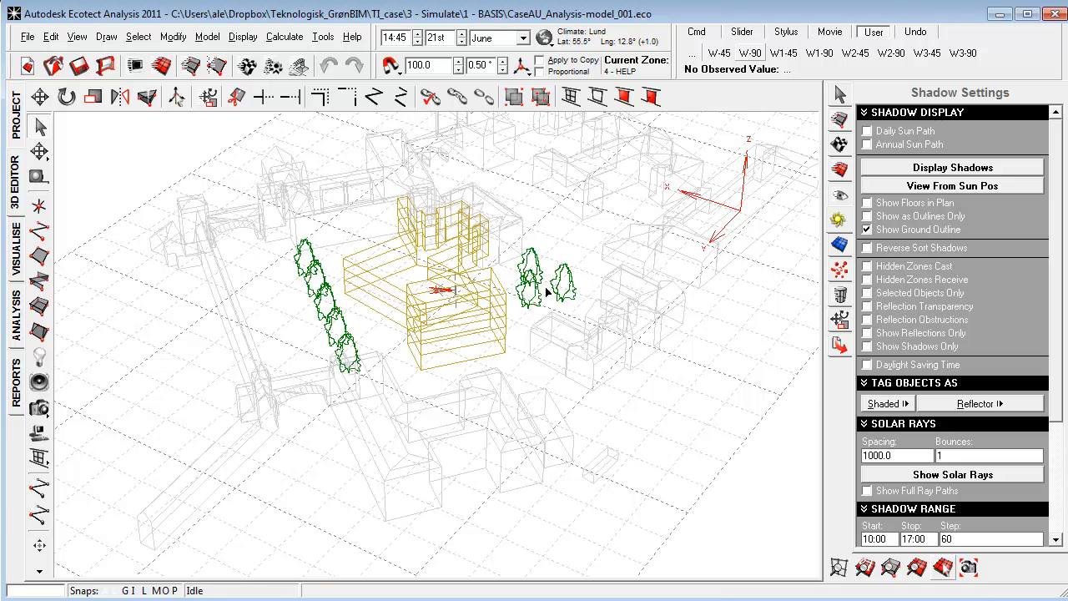
{"action": "mouse_move", "coordinate": [351, 300]}
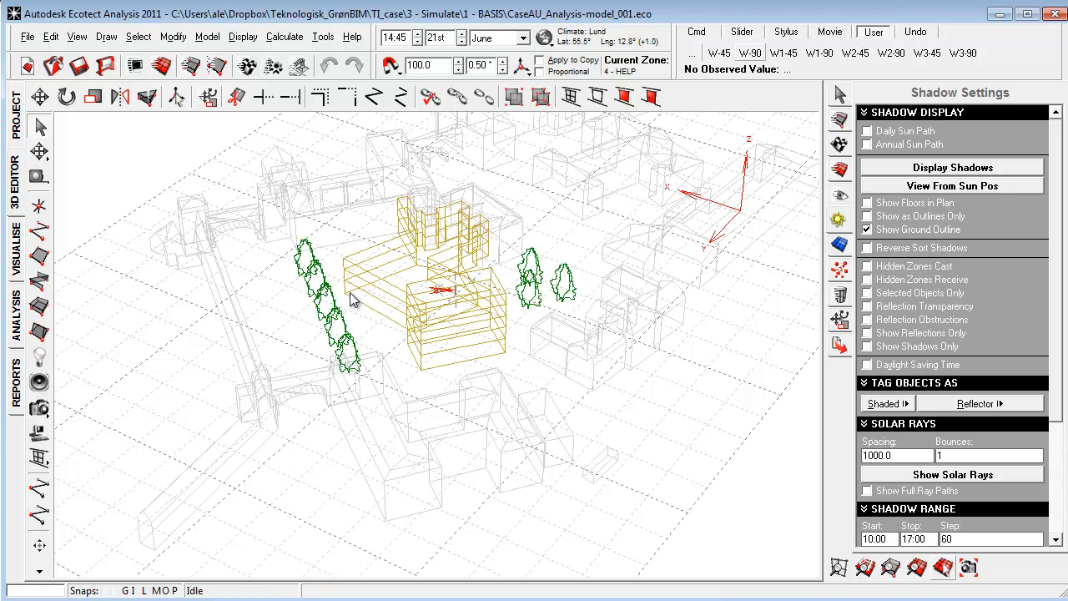
{"action": "mouse_move", "coordinate": [461, 277]}
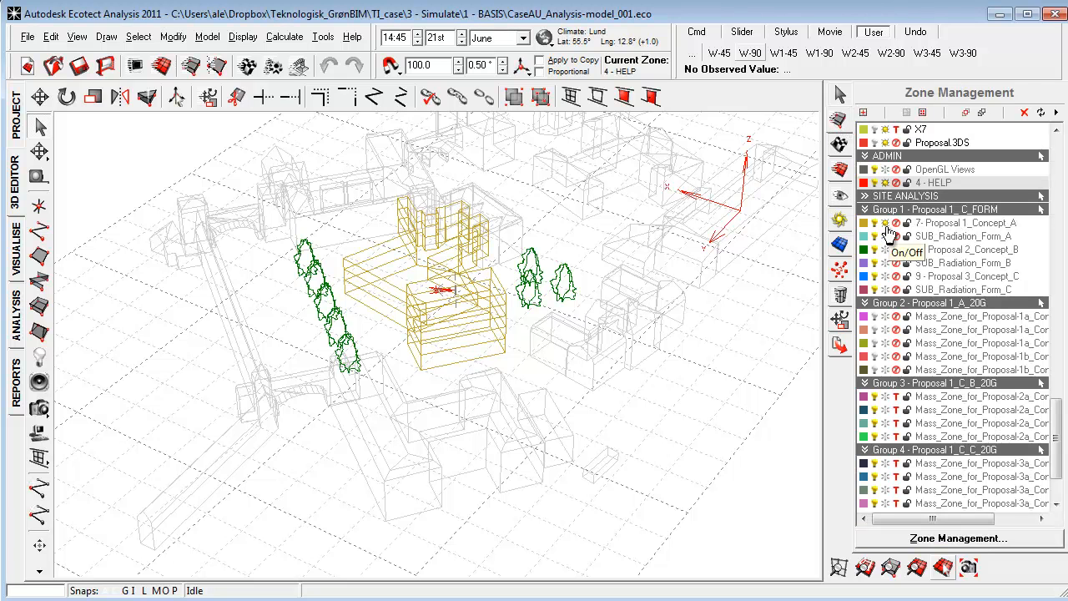
{"action": "mouse_move", "coordinate": [886, 237]}
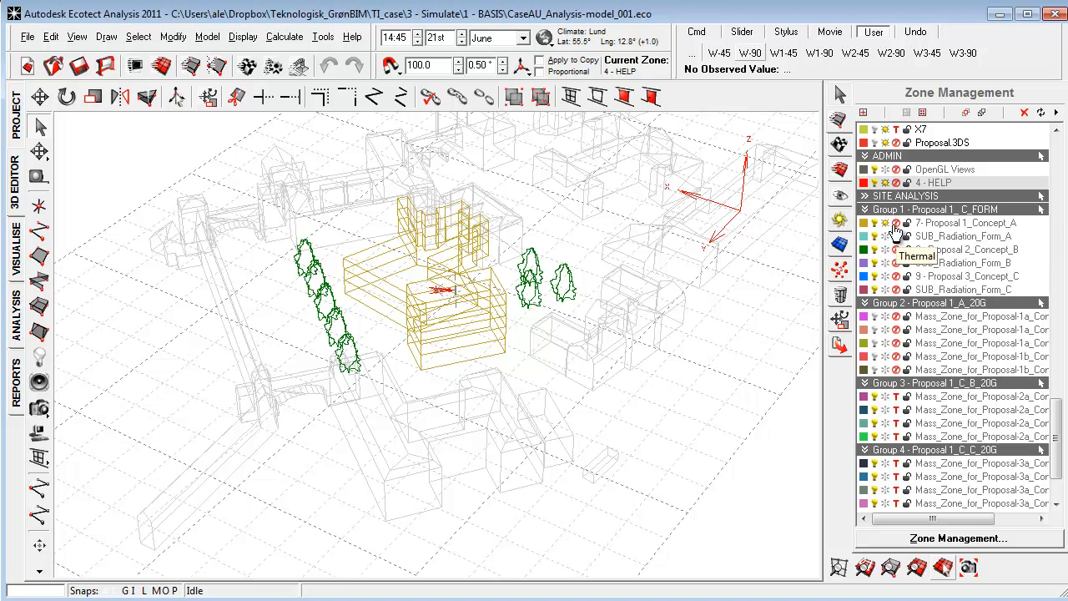
{"action": "mouse_move", "coordinate": [892, 232]}
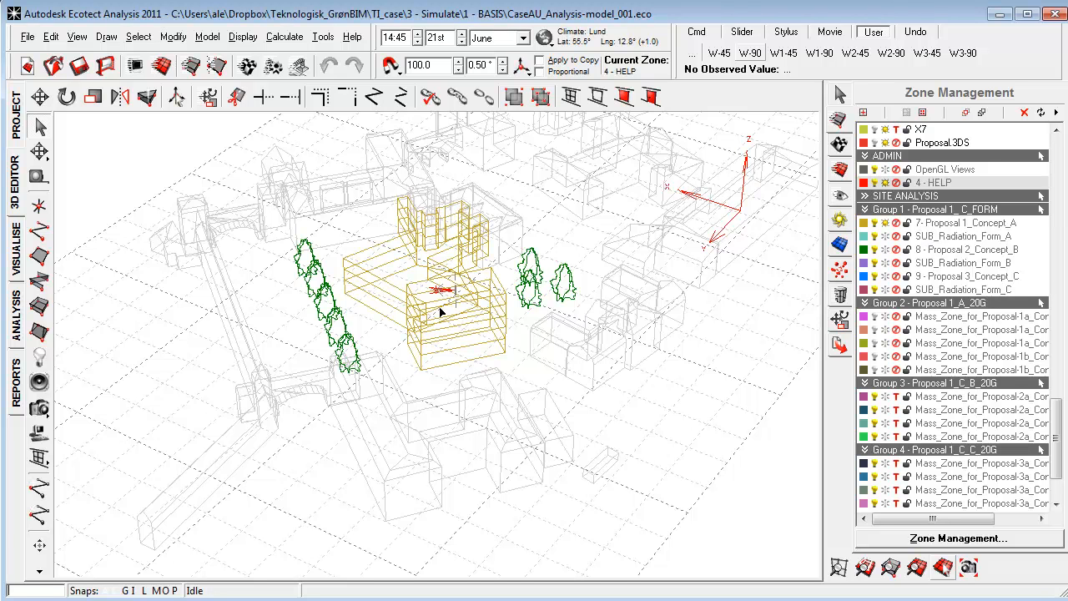
{"action": "mouse_move", "coordinate": [738, 271]}
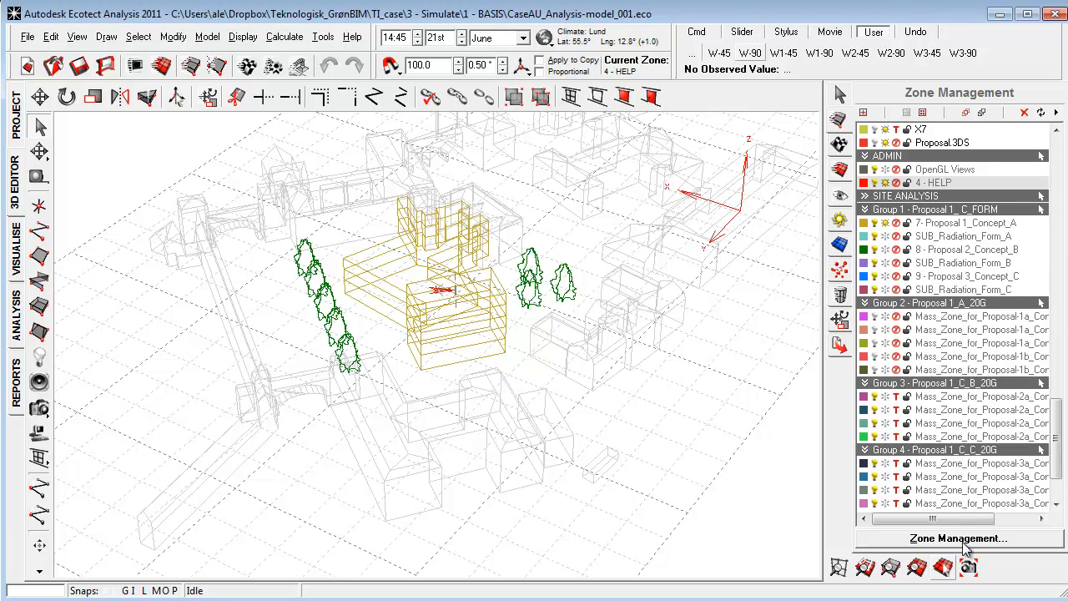
{"action": "left_click", "coordinate": [955, 538]}
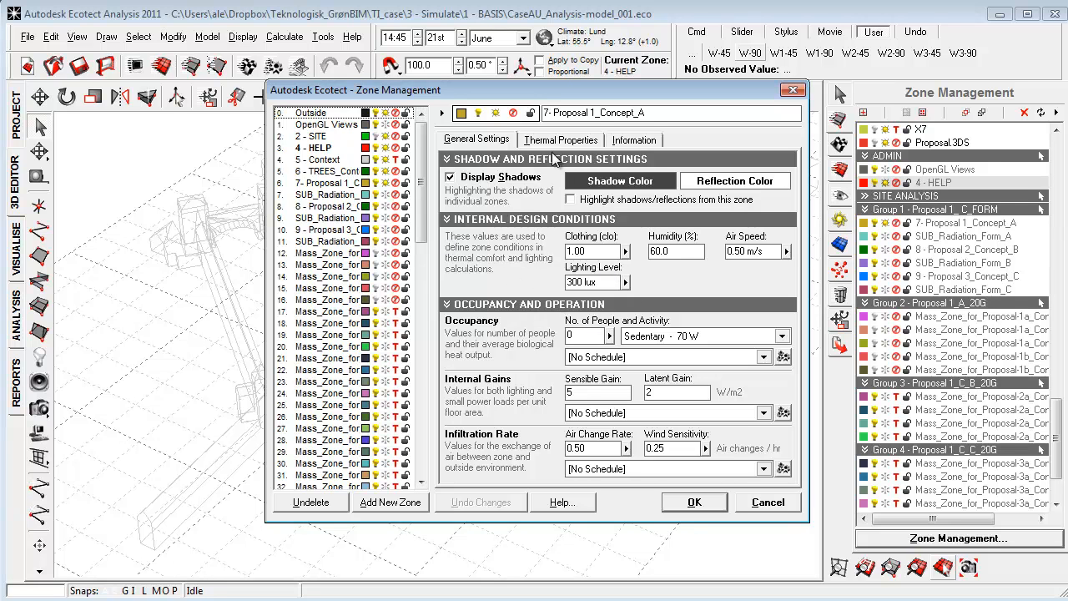
{"action": "left_click", "coordinate": [561, 141]}
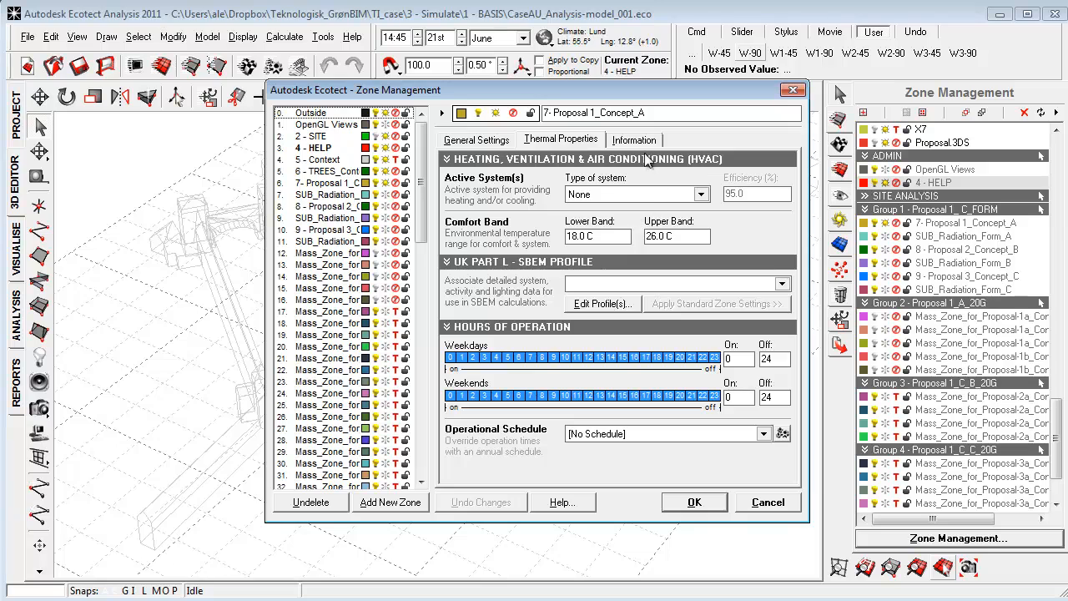
{"action": "left_click", "coordinate": [694, 501]}
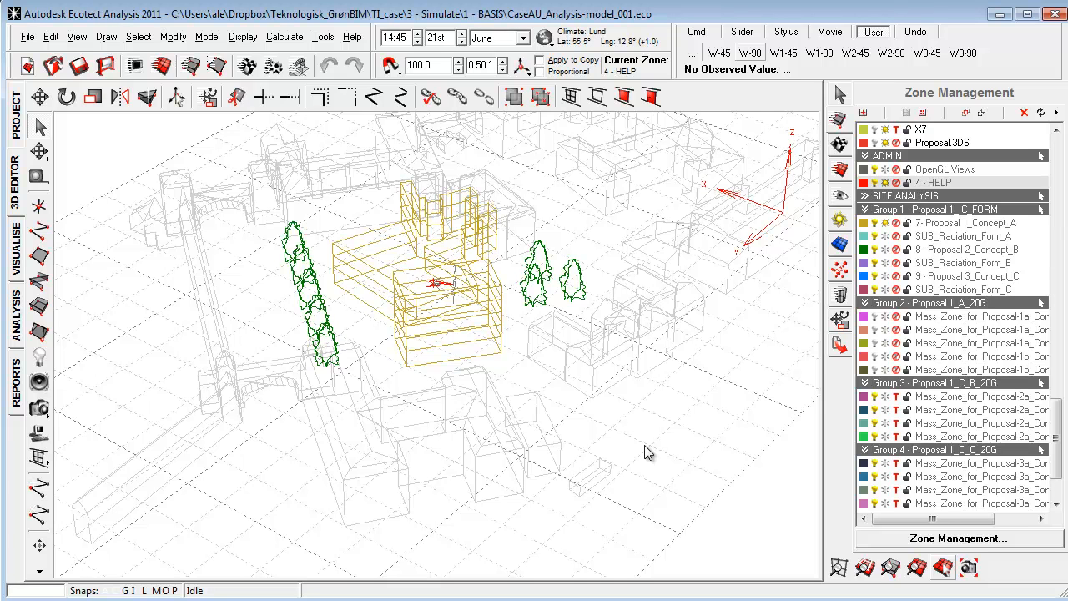
{"action": "mouse_move", "coordinate": [357, 341]}
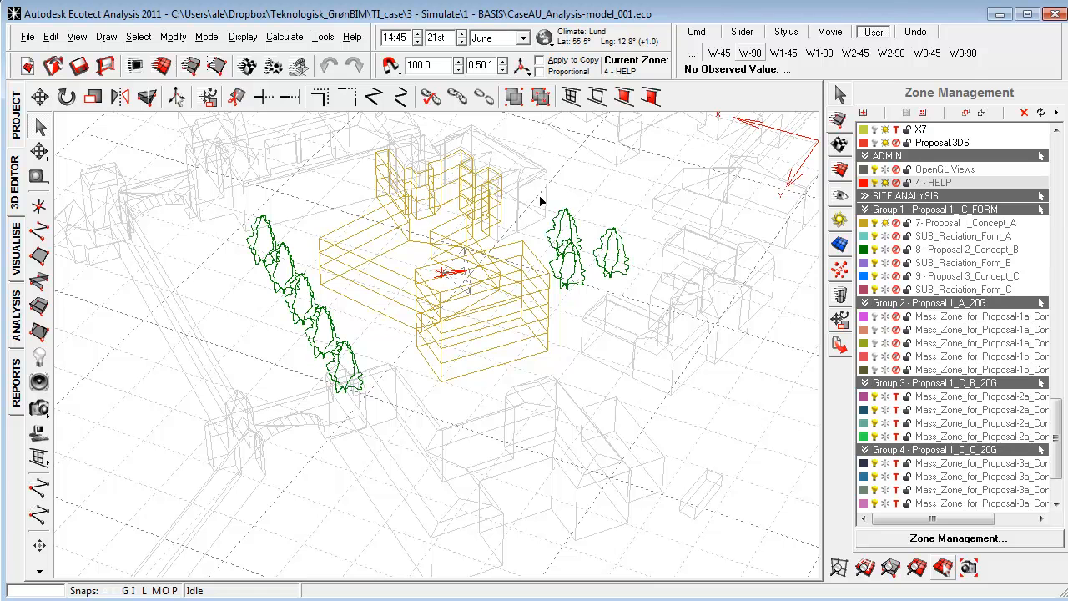
{"action": "mouse_move", "coordinate": [361, 287]}
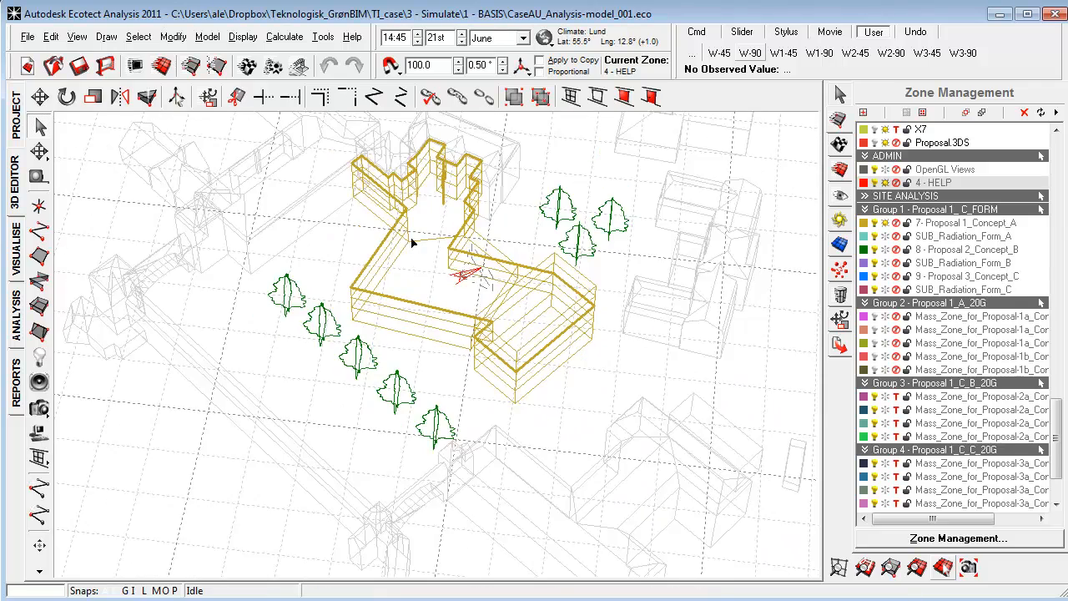
- Orbit the wireframe site model around the proposal building
{"action": "left_click_drag", "start_coordinate": [417, 251], "coordinate": [451, 234]}
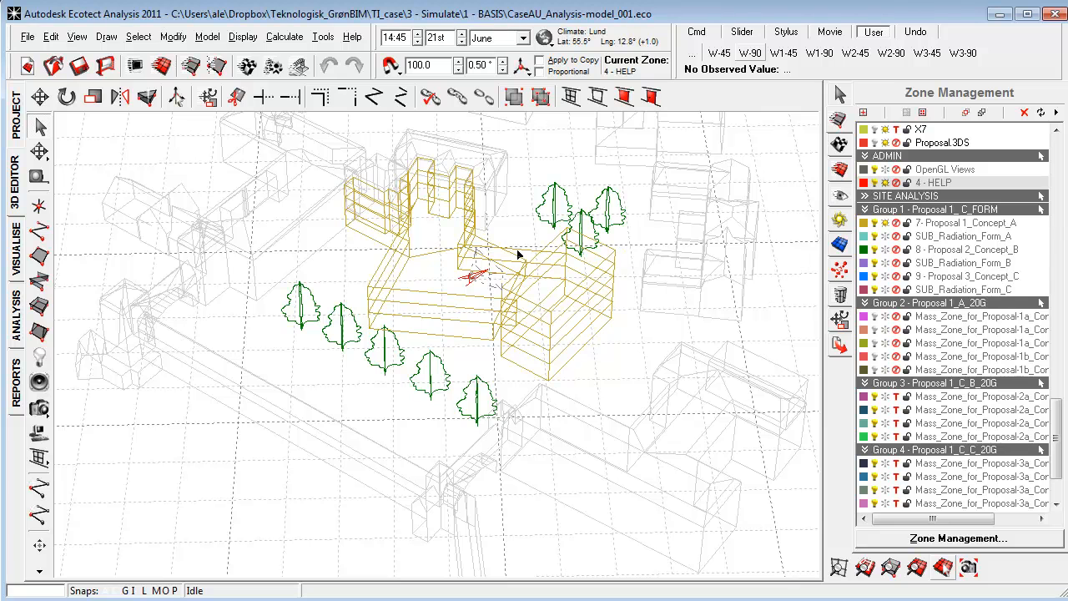
{"action": "mouse_move", "coordinate": [482, 237]}
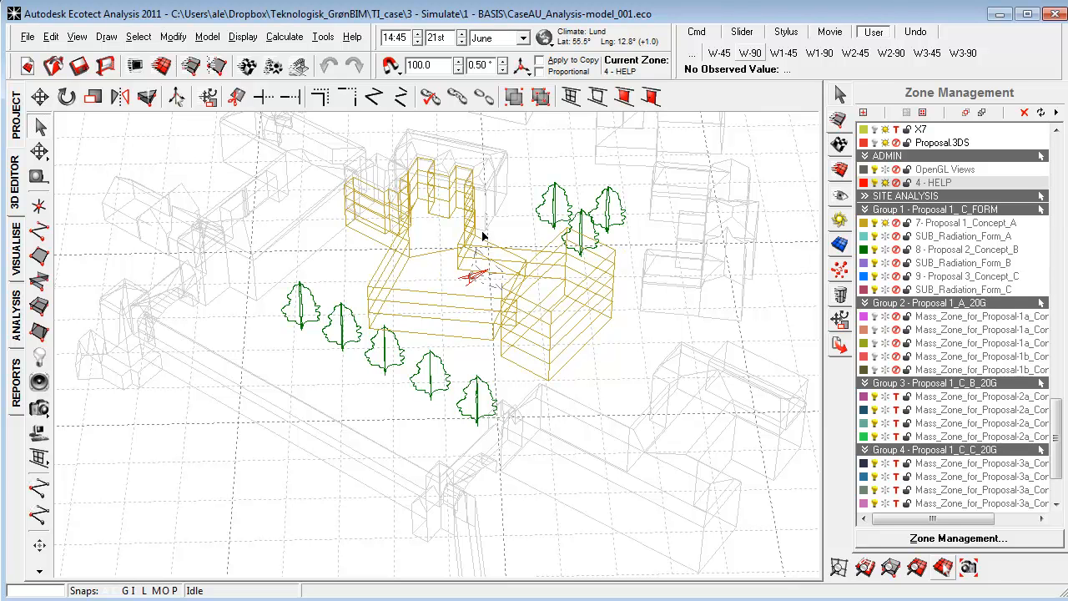
{"action": "mouse_move", "coordinate": [454, 307]}
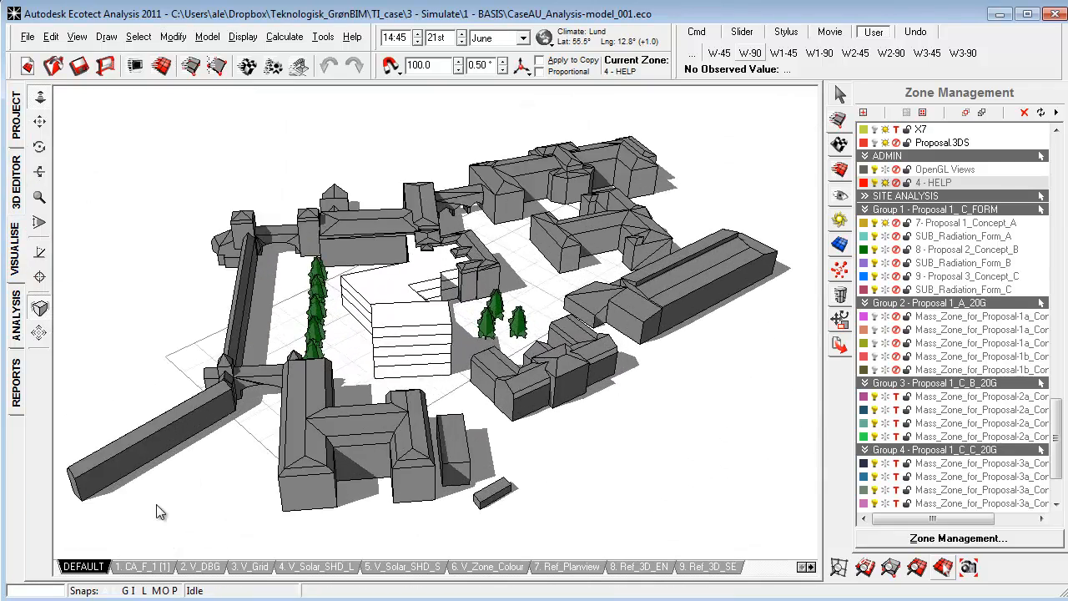
- Step through saved views V_DBG, V_Grid, V_Solar_SHD_S, V_Zone_Colour and V_Solar_SHD_L
{"action": "left_click", "coordinate": [201, 568]}
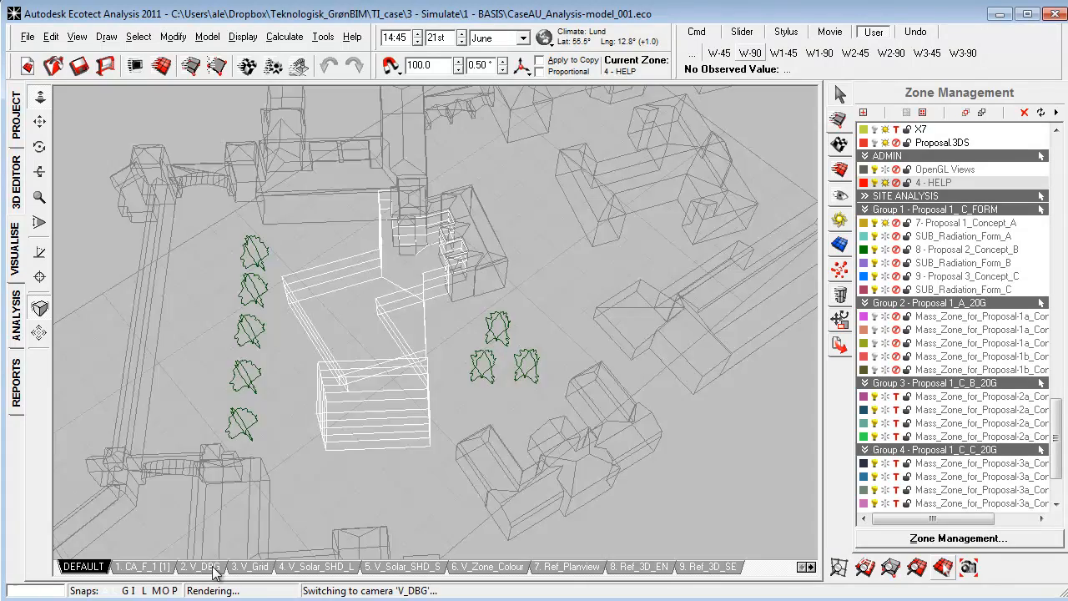
{"action": "left_click", "coordinate": [200, 567]}
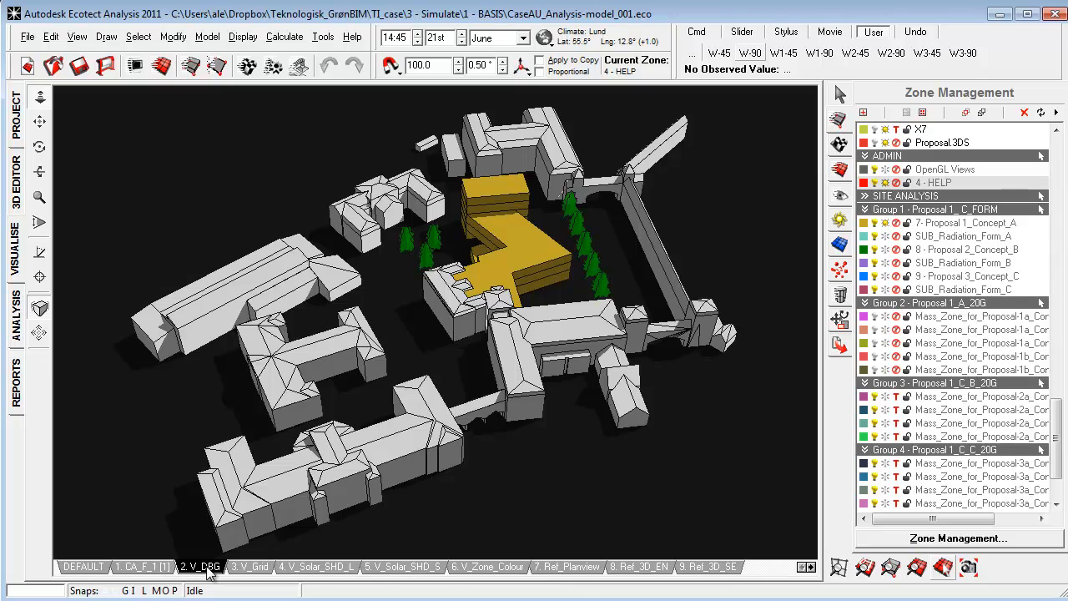
{"action": "left_click", "coordinate": [248, 567]}
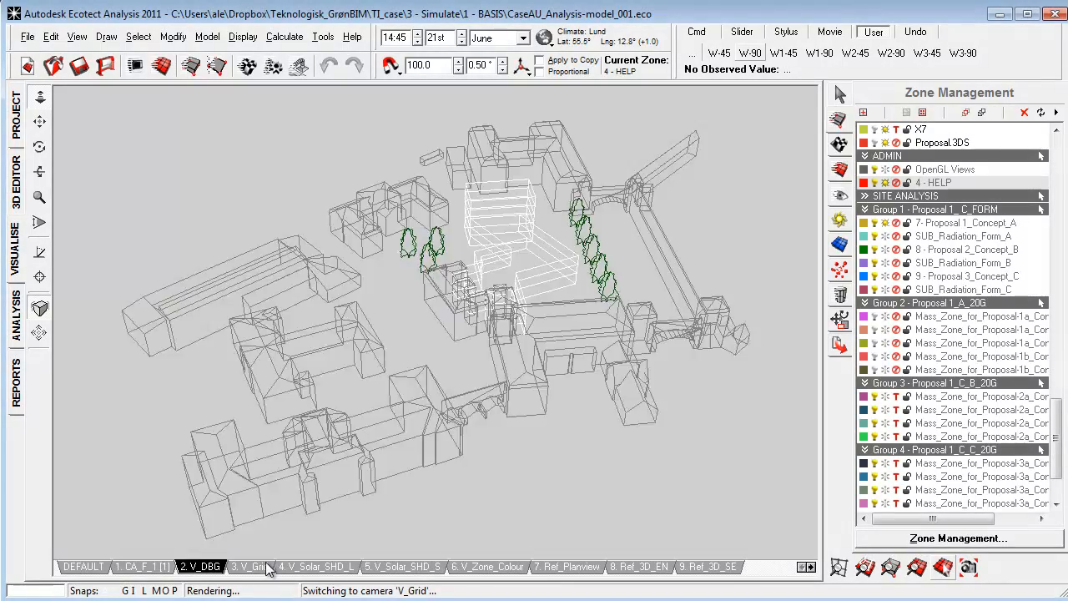
{"action": "left_click", "coordinate": [249, 567]}
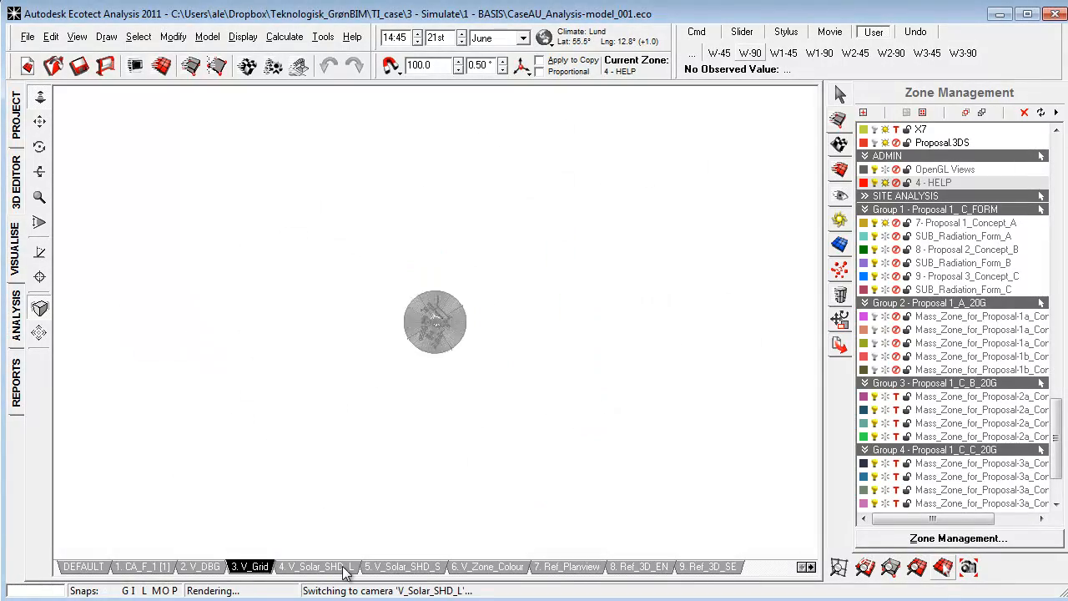
{"action": "left_click", "coordinate": [402, 568]}
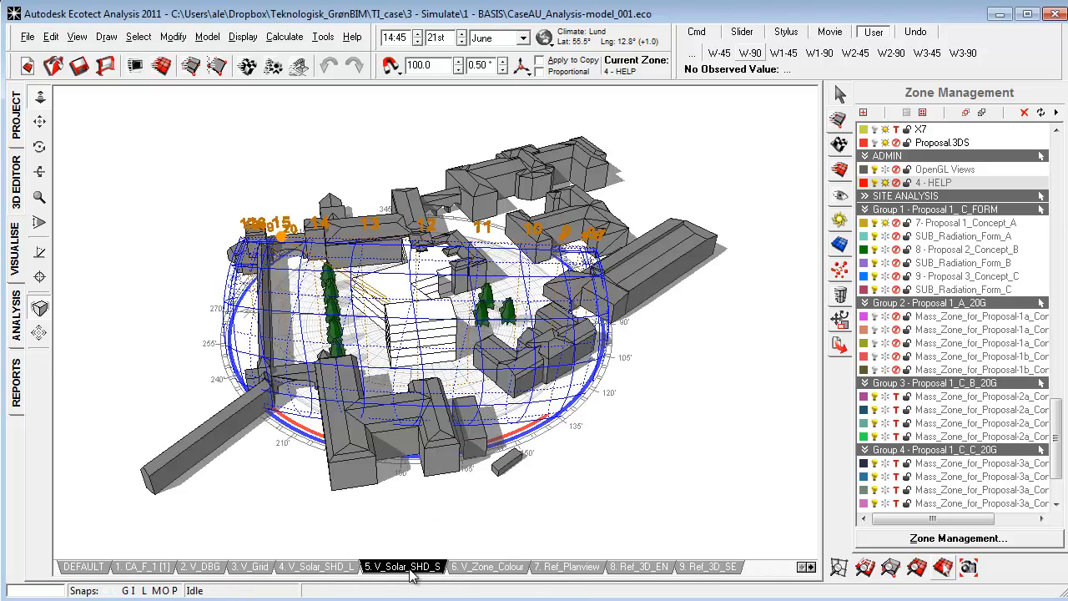
{"action": "left_click", "coordinate": [488, 568]}
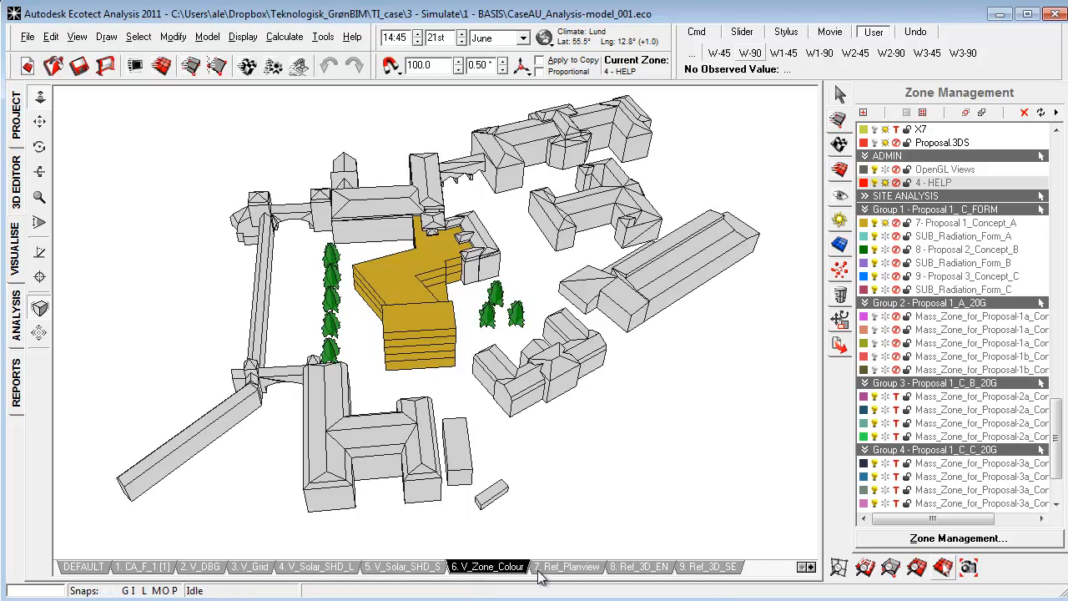
{"action": "left_click", "coordinate": [315, 567]}
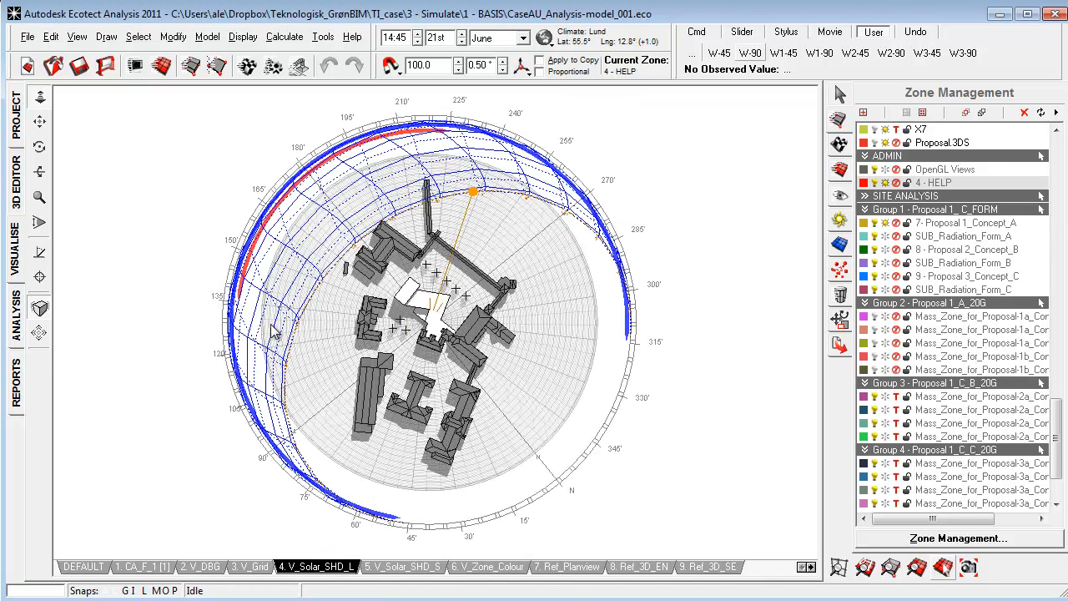
{"action": "mouse_move", "coordinate": [382, 254]}
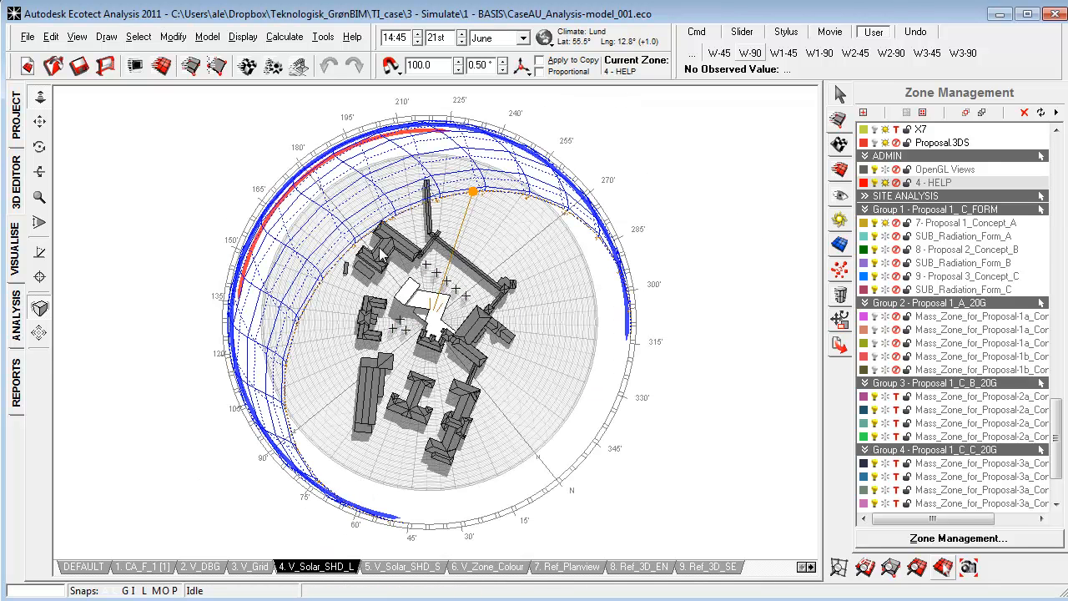
- Return to the DEFAULT model view of the shaded site under the sun path
{"action": "left_click", "coordinate": [84, 567]}
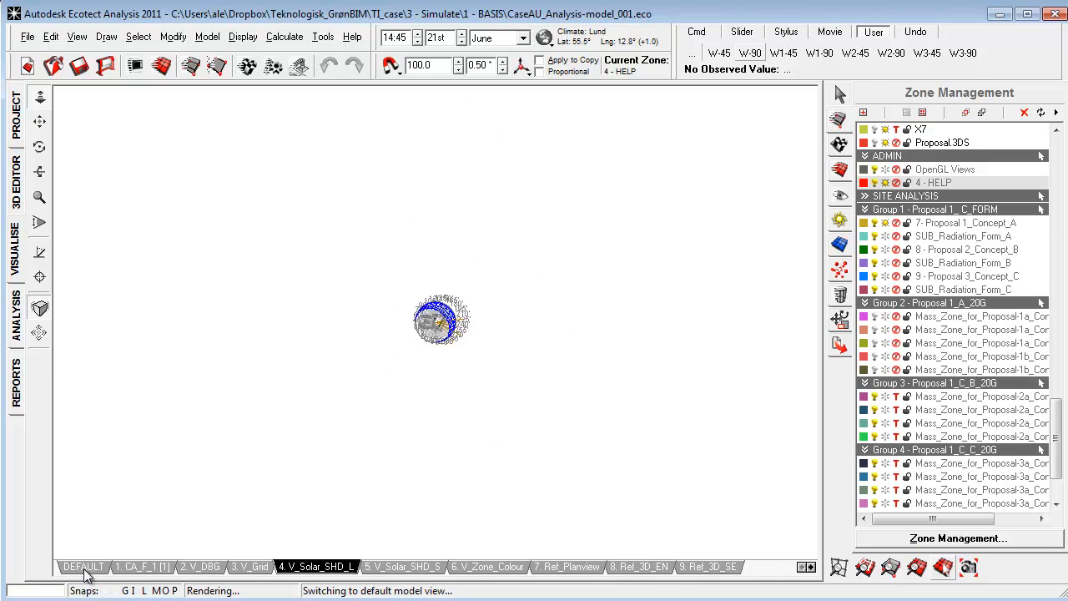
{"action": "left_click", "coordinate": [83, 568]}
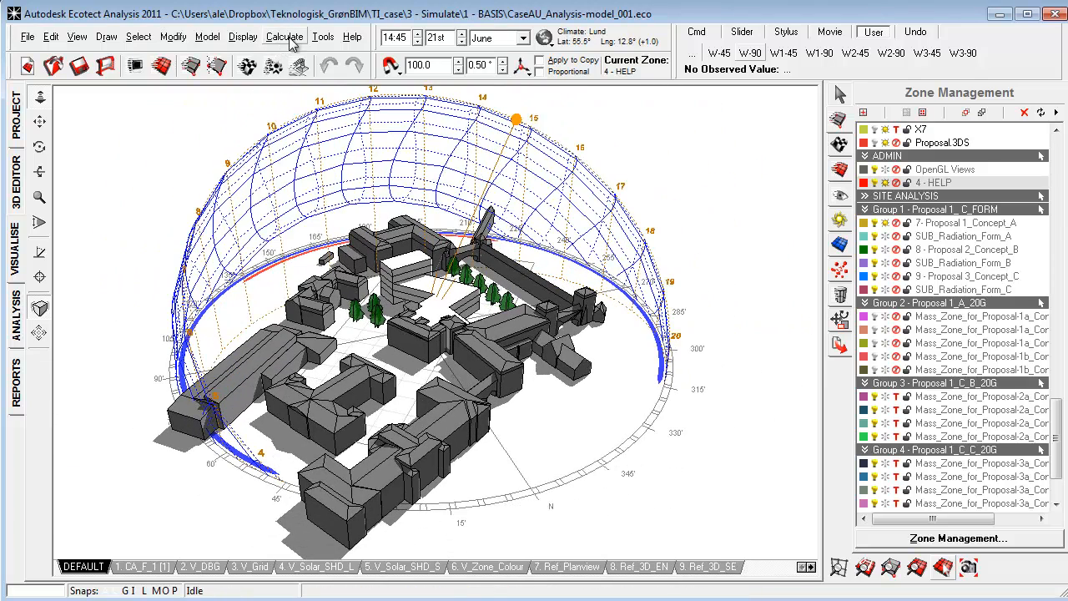
{"action": "left_click", "coordinate": [283, 37]}
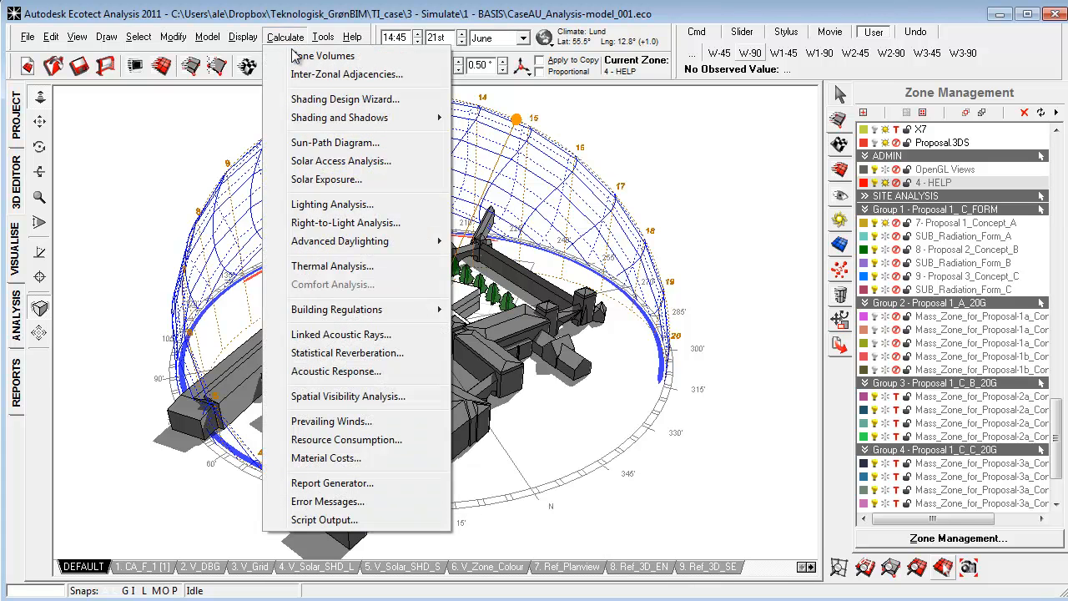
{"action": "mouse_move", "coordinate": [335, 142]}
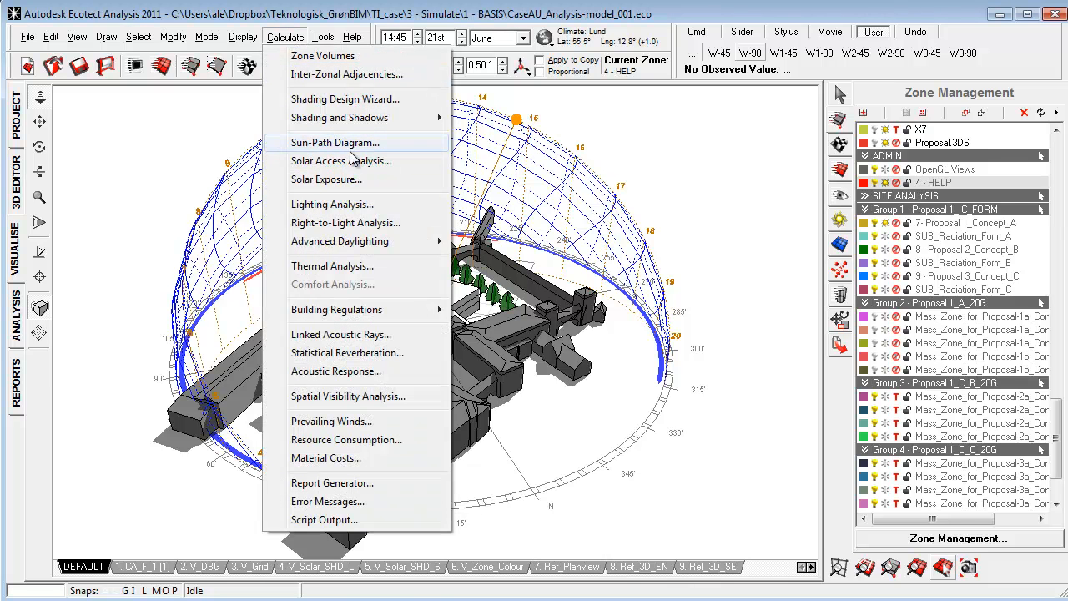
{"action": "mouse_move", "coordinate": [359, 180]}
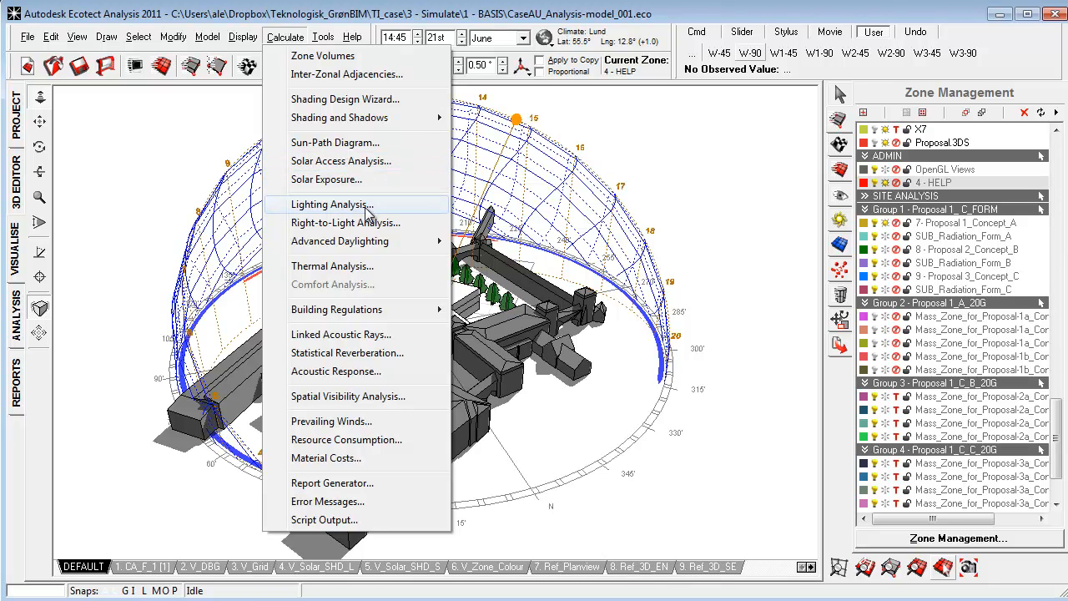
{"action": "mouse_move", "coordinate": [347, 214]}
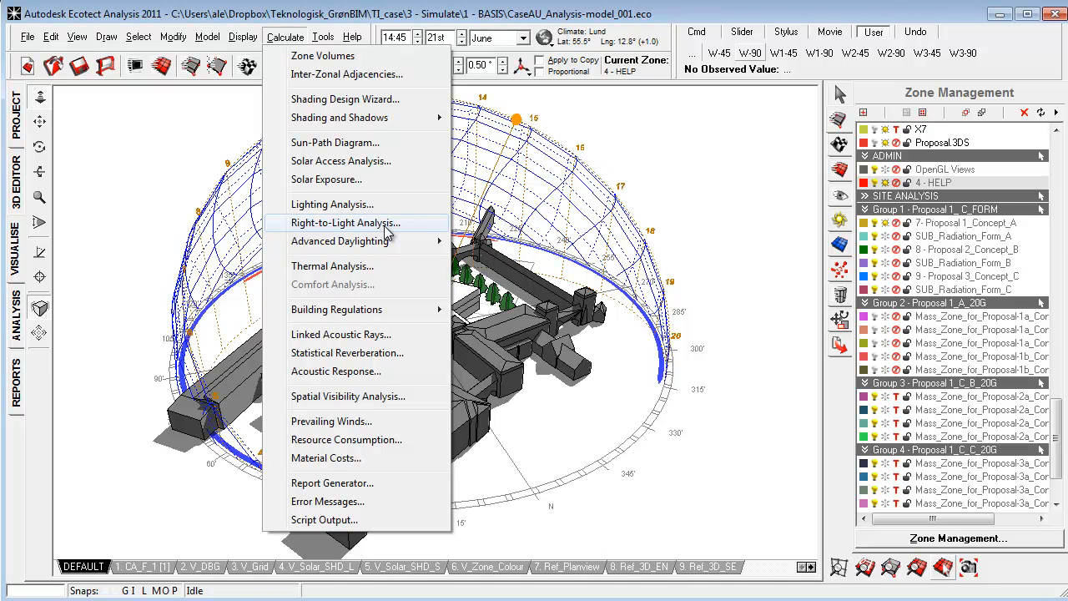
{"action": "mouse_move", "coordinate": [450, 270]}
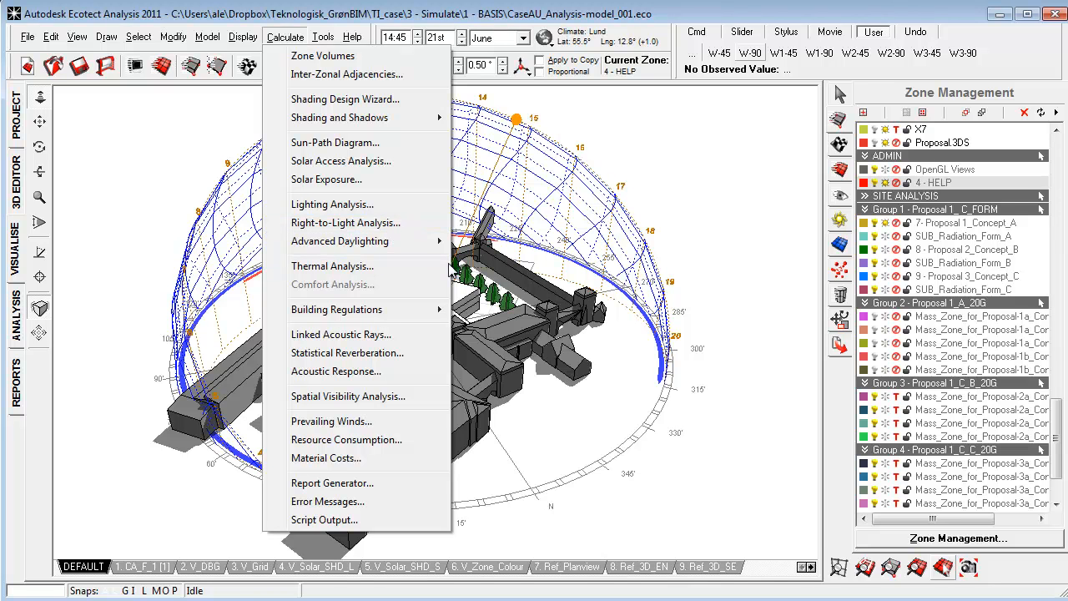
{"action": "mouse_move", "coordinate": [357, 276]}
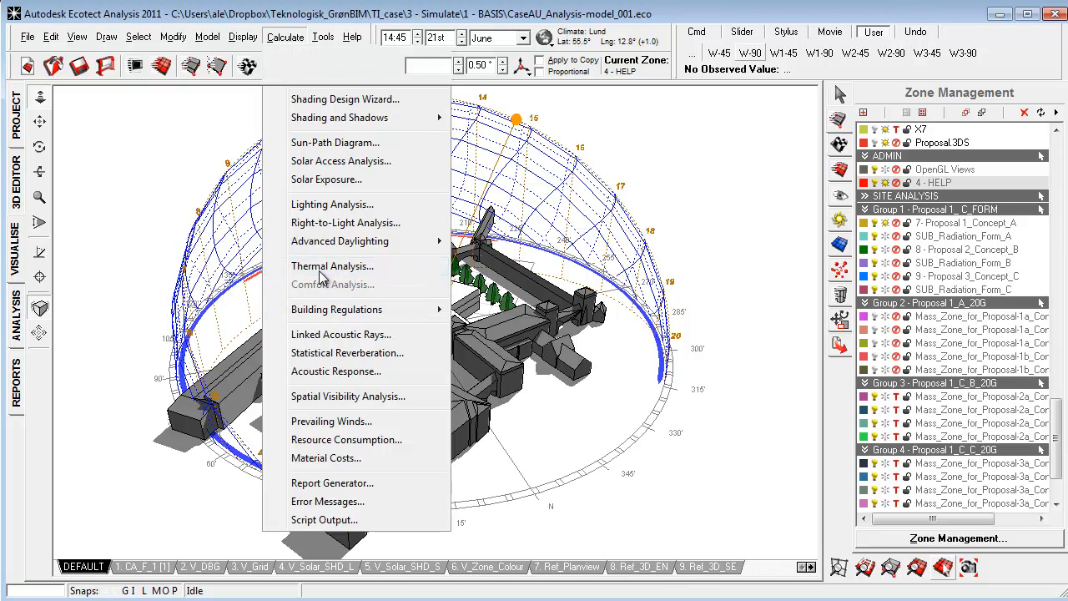
{"action": "left_click", "coordinate": [332, 265]}
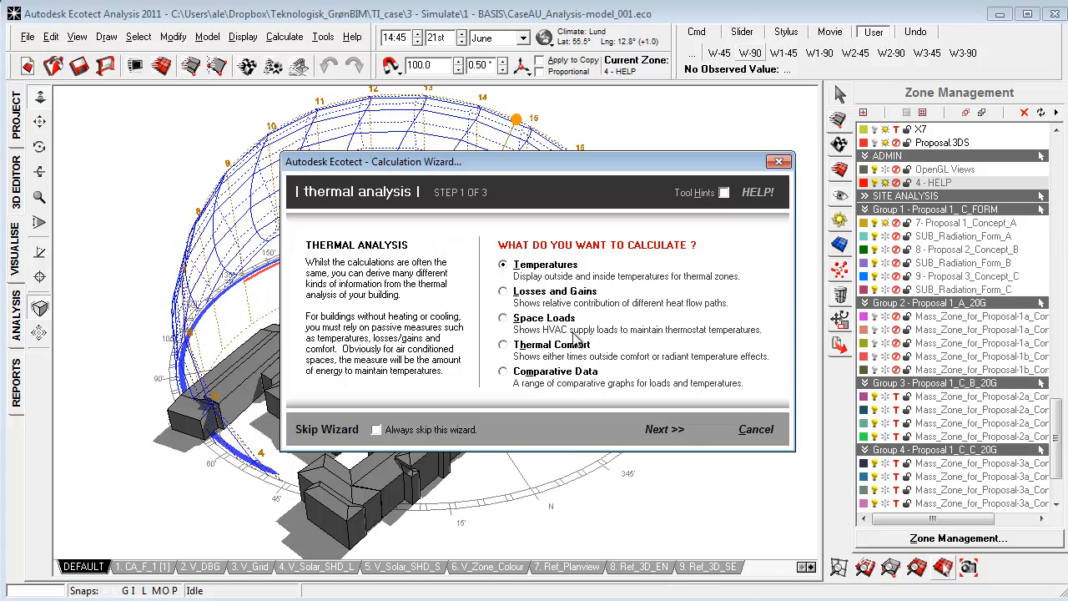
{"action": "mouse_move", "coordinate": [642, 426]}
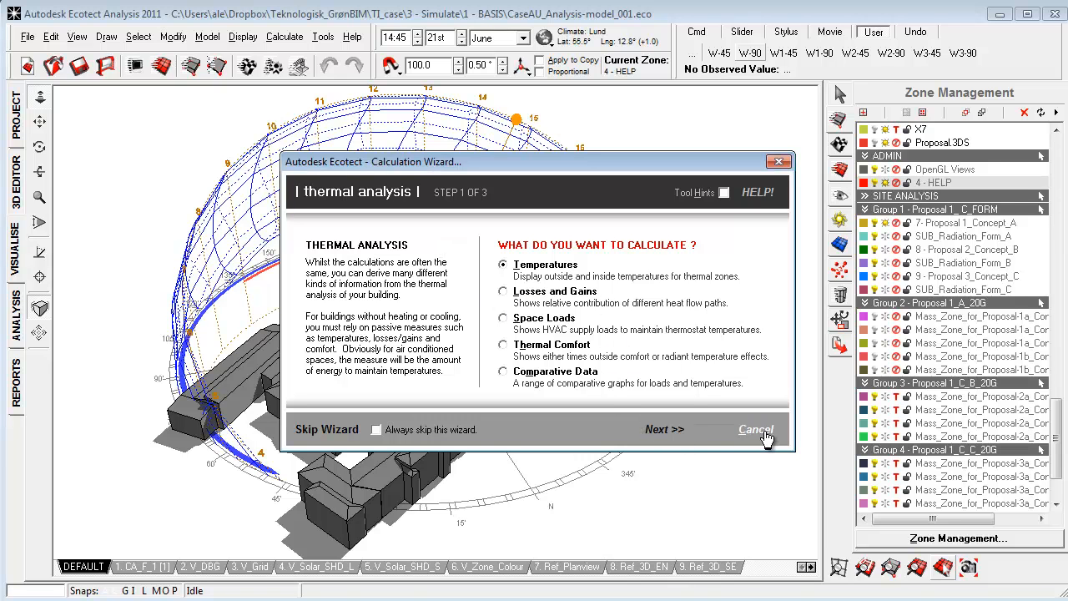
{"action": "left_click", "coordinate": [754, 429]}
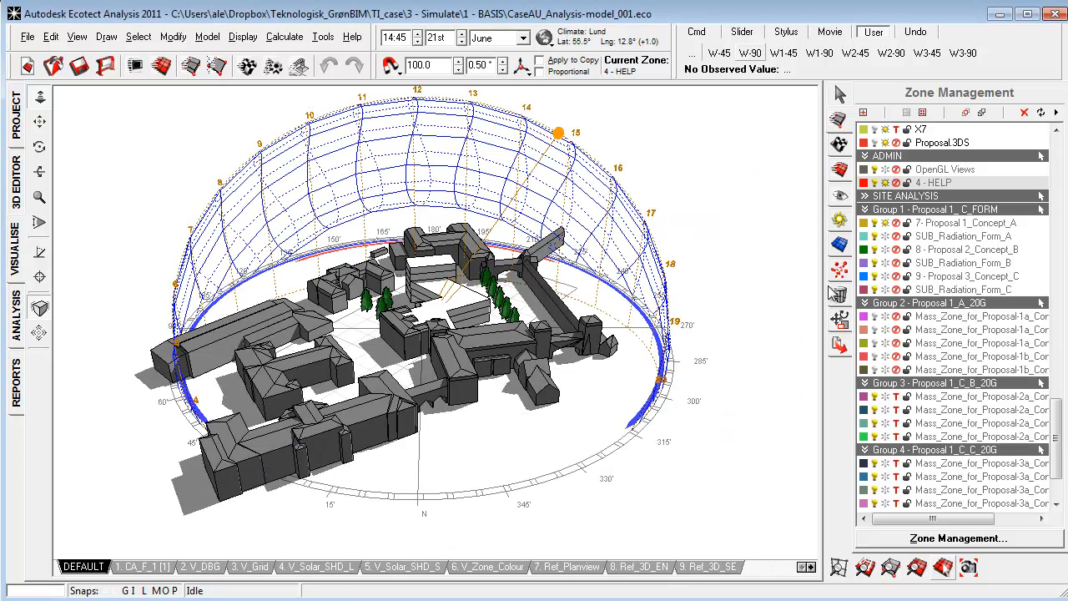
{"action": "mouse_move", "coordinate": [874, 220]}
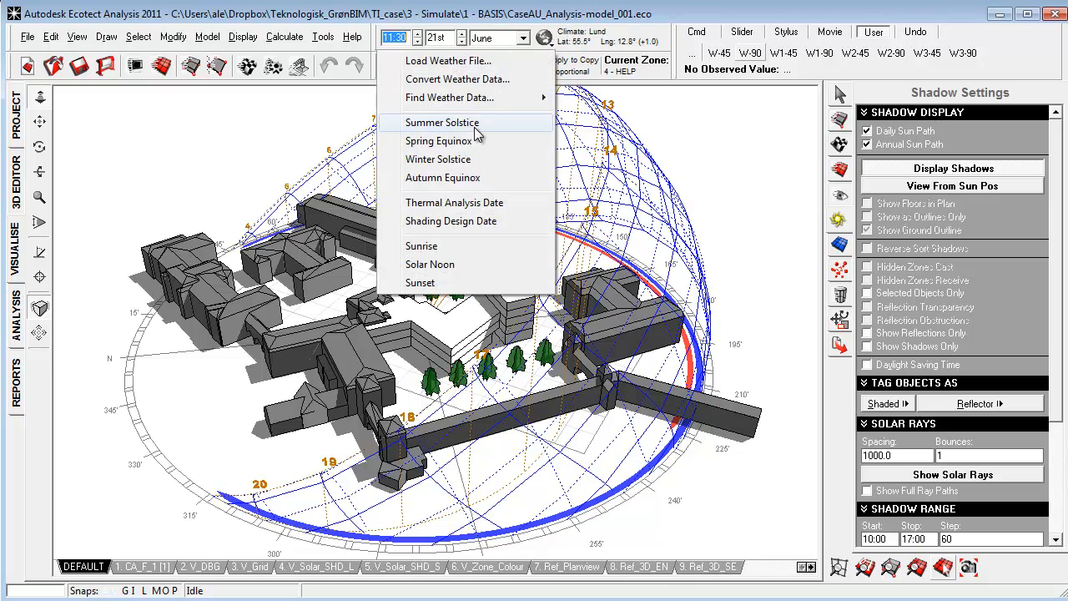
- Move the sun between Summer Solstice, Winter Solstice and another preset date to compare shadows
{"action": "left_click", "coordinate": [440, 123]}
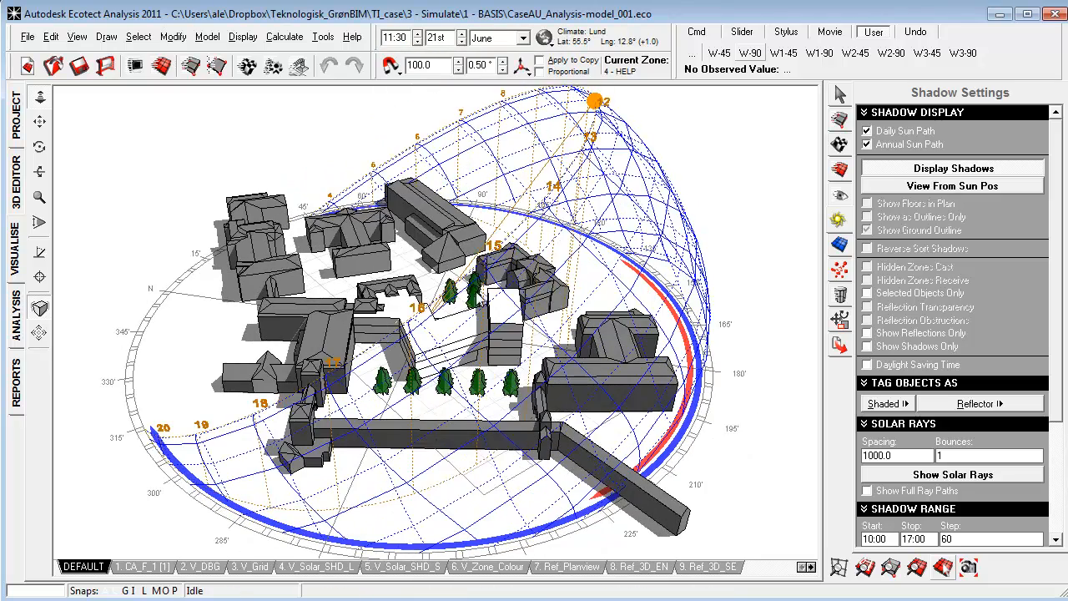
{"action": "left_click", "coordinate": [516, 36]}
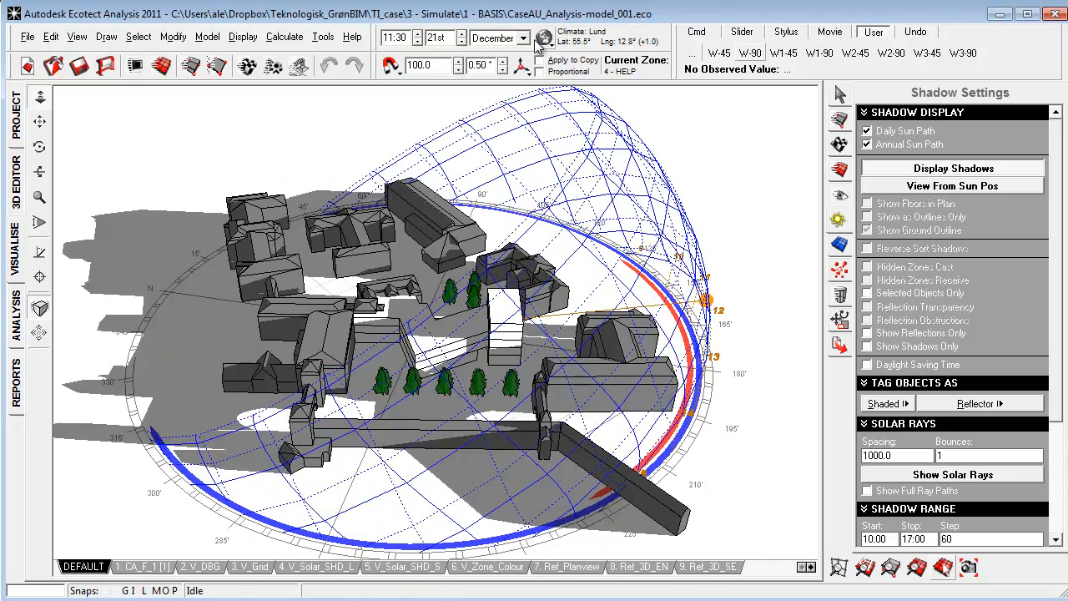
{"action": "left_click", "coordinate": [544, 40]}
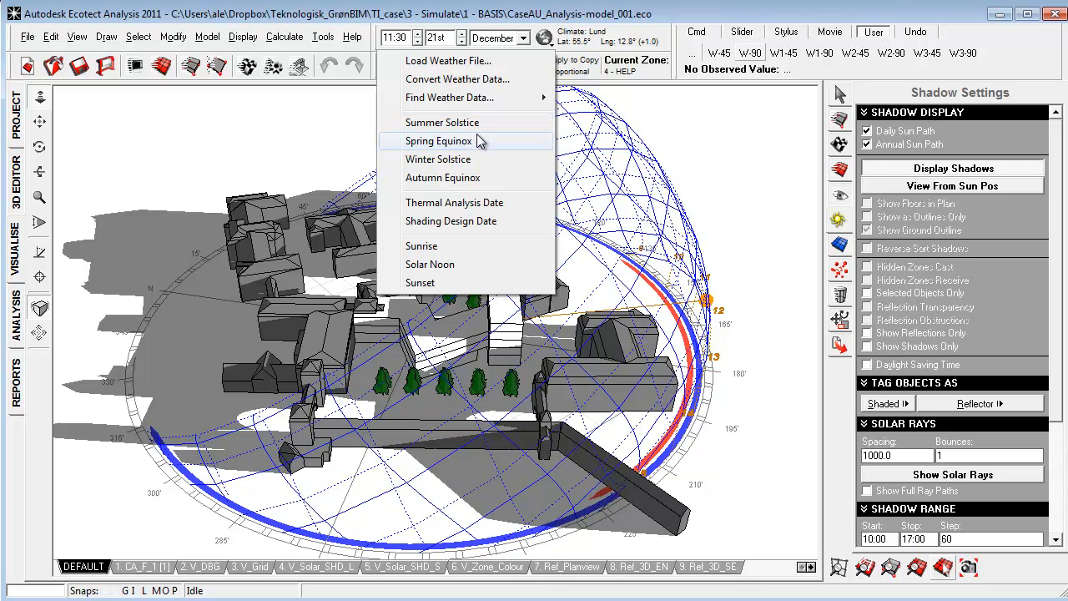
{"action": "mouse_move", "coordinate": [442, 177]}
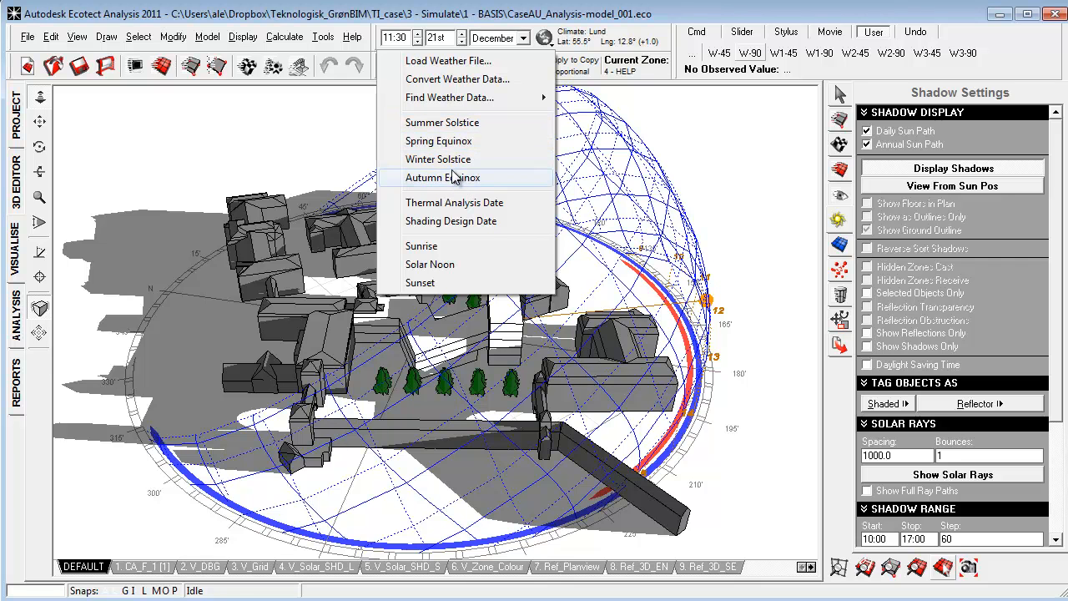
{"action": "left_click", "coordinate": [442, 123]}
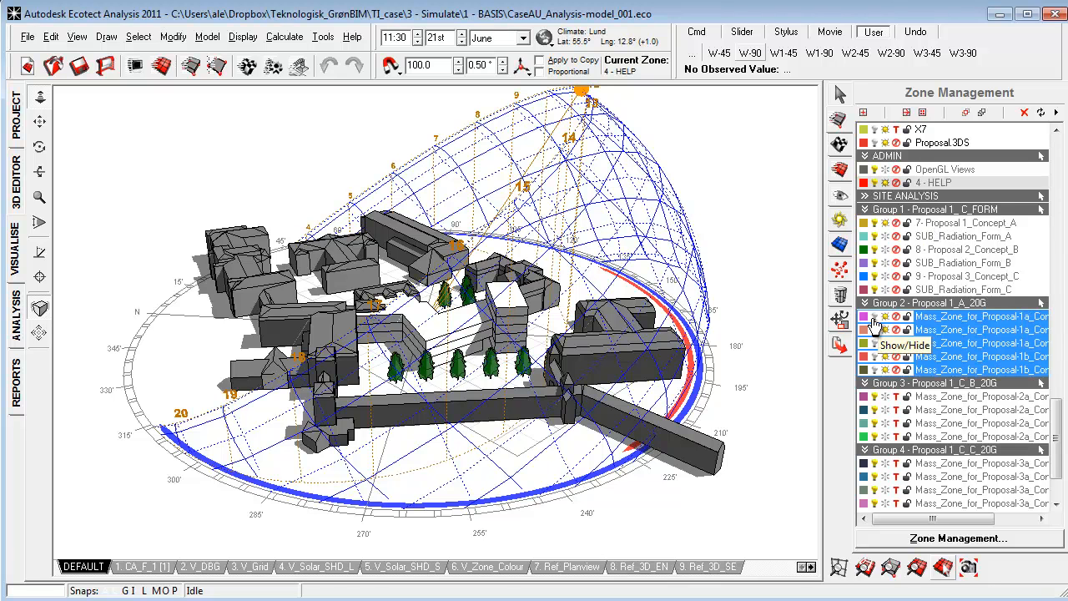
- Toggle the visibility of a Group 2 zone in the Zone Management list
{"action": "left_click", "coordinate": [967, 224]}
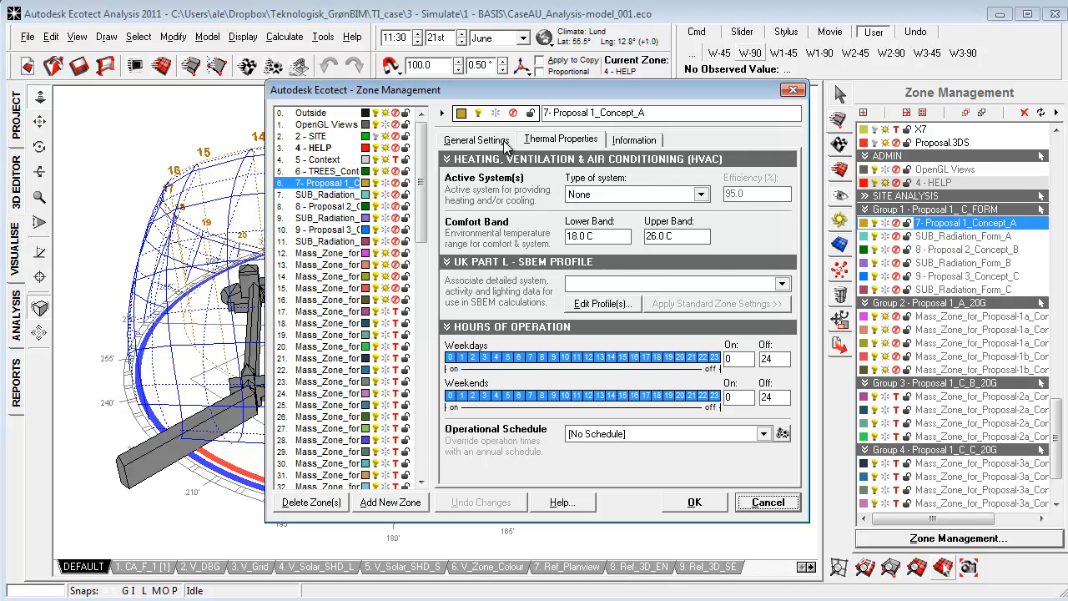
{"action": "mouse_move", "coordinate": [714, 502]}
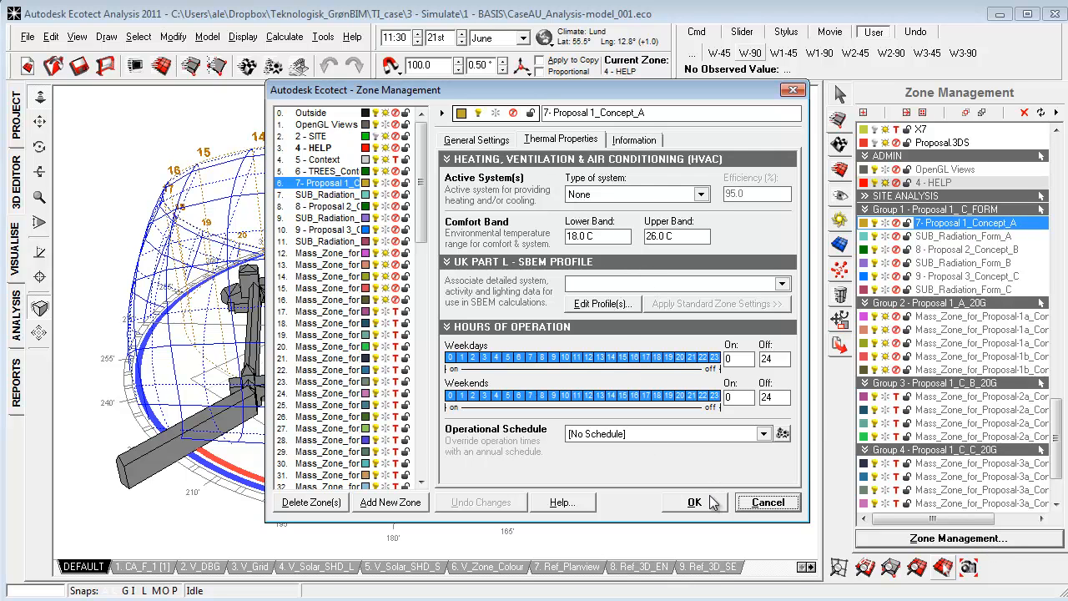
{"action": "left_click", "coordinate": [561, 141]}
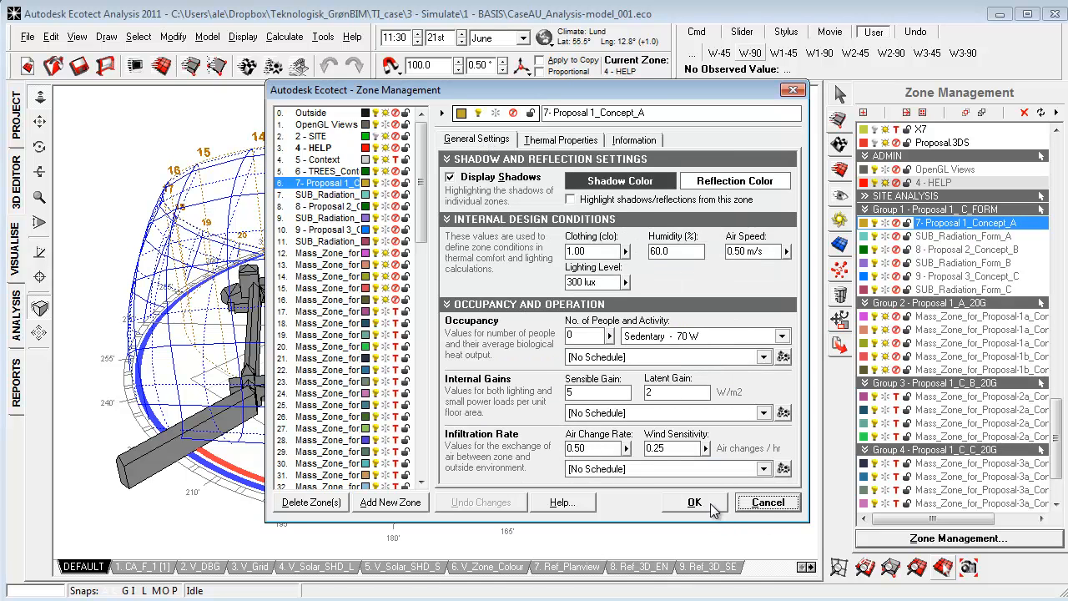
{"action": "mouse_move", "coordinate": [716, 510]}
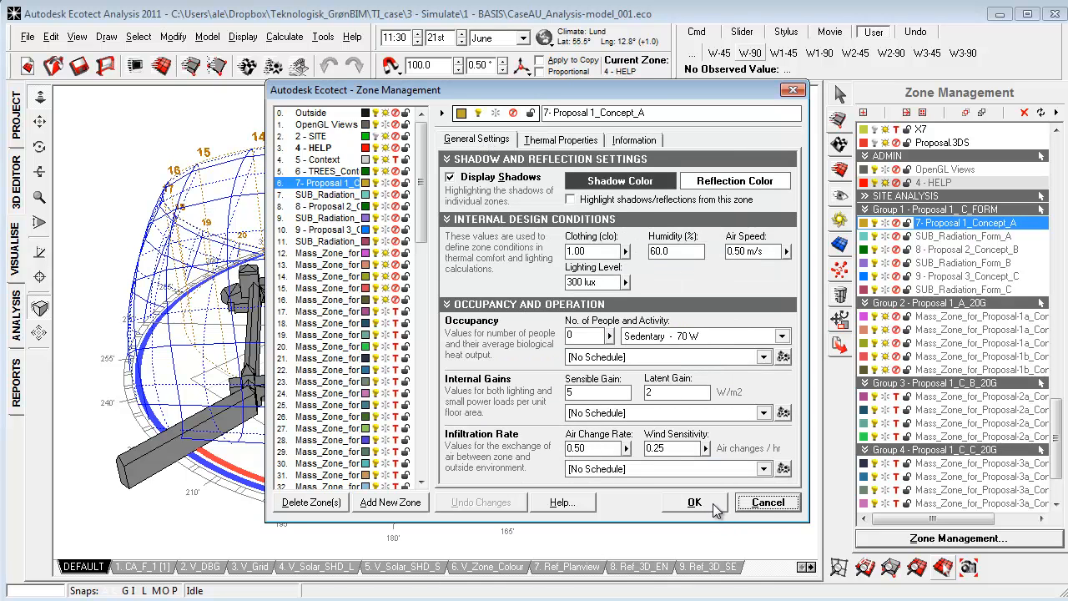
{"action": "left_click", "coordinate": [694, 500]}
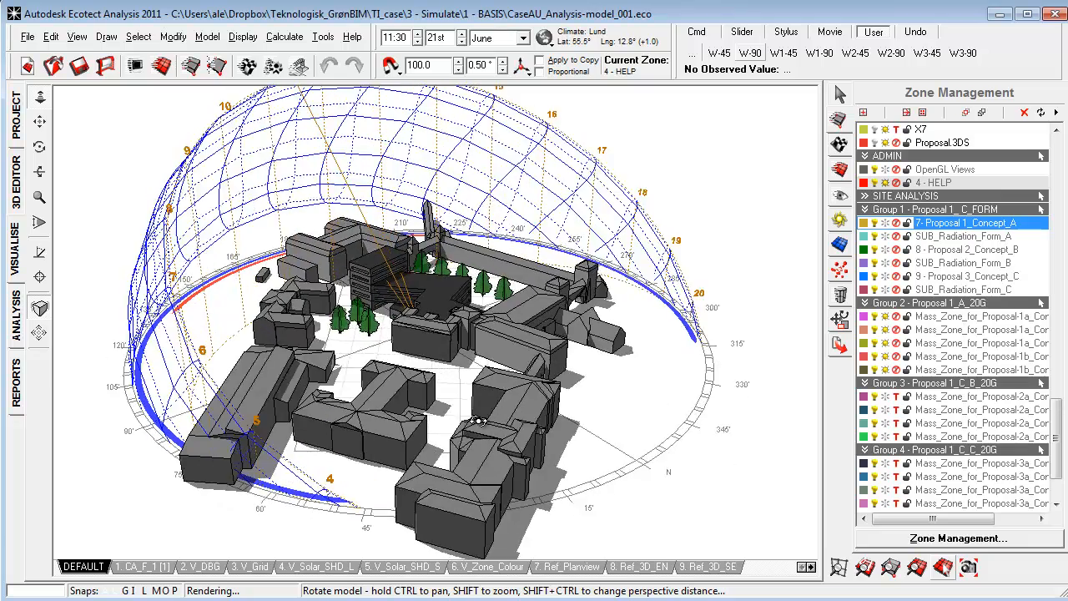
- Orbit the site model to view the central building's wireframe zone outlines up close
{"action": "left_click_drag", "start_coordinate": [481, 421], "coordinate": [748, 417]}
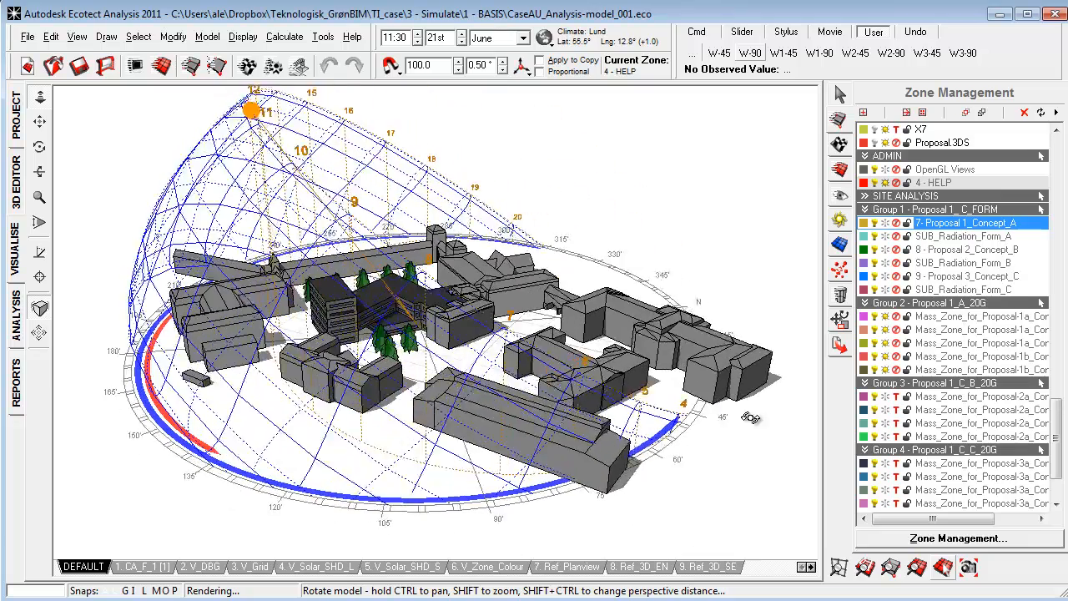
{"action": "left_click_drag", "start_coordinate": [752, 418], "coordinate": [468, 424]}
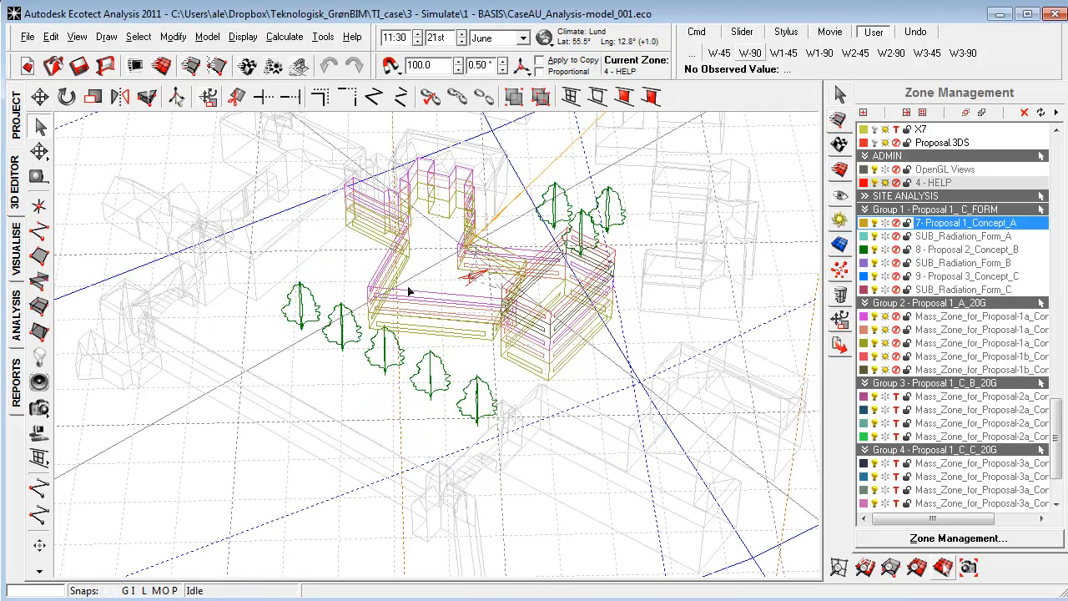
{"action": "left_click_drag", "start_coordinate": [417, 292], "coordinate": [459, 314]}
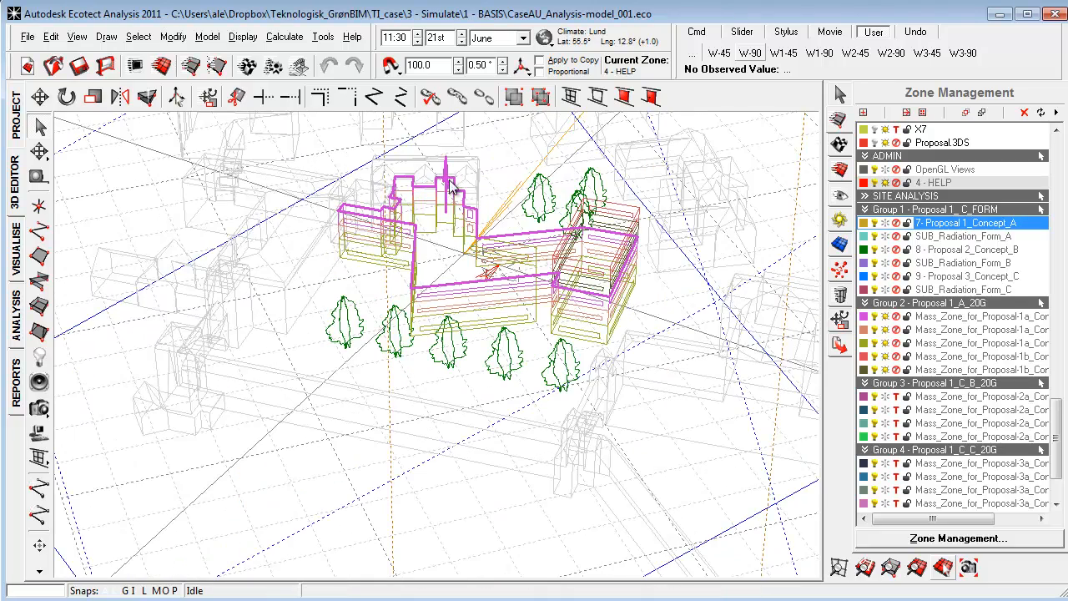
{"action": "mouse_move", "coordinate": [444, 344]}
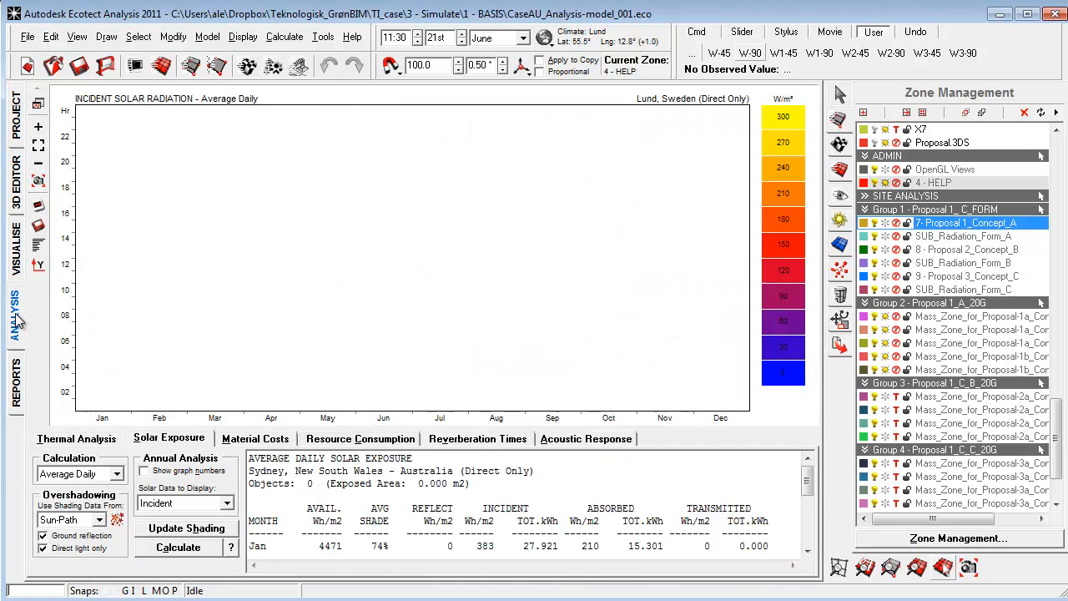
- Browse Thermal Analysis, Material Costs, Resource Consumption and Reverberation Times, cancelling the recalculation prompt
{"action": "left_click", "coordinate": [76, 437]}
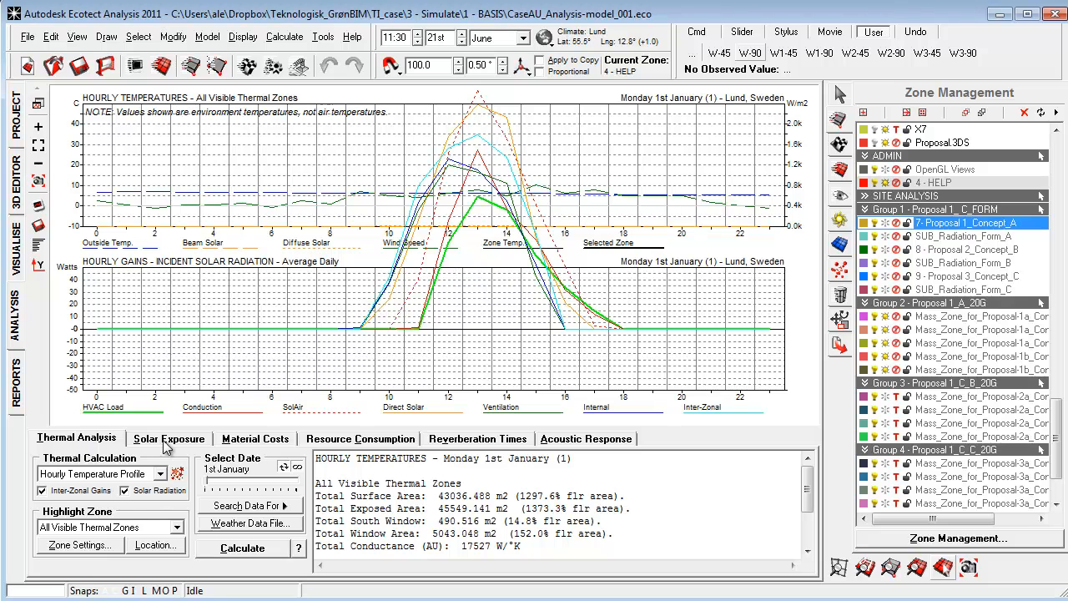
{"action": "left_click", "coordinate": [254, 437]}
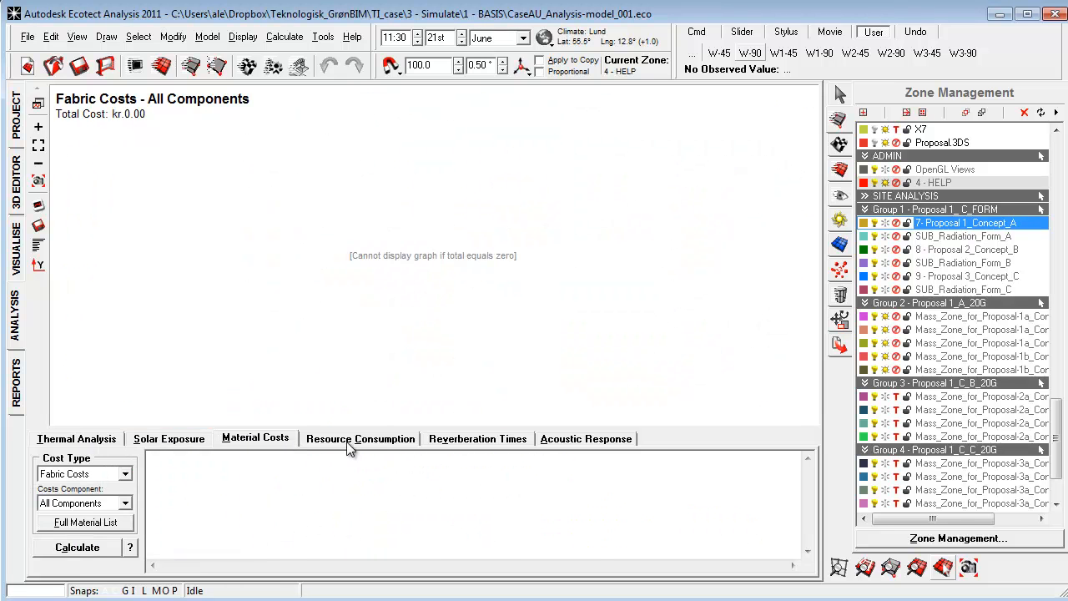
{"action": "left_click", "coordinate": [360, 437]}
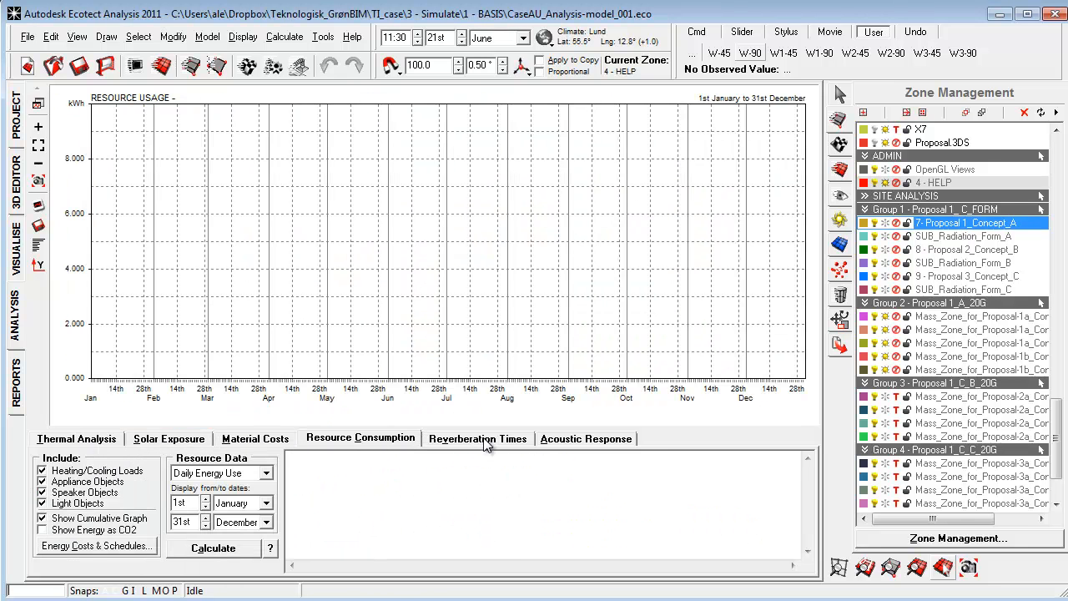
{"action": "left_click", "coordinate": [477, 437]}
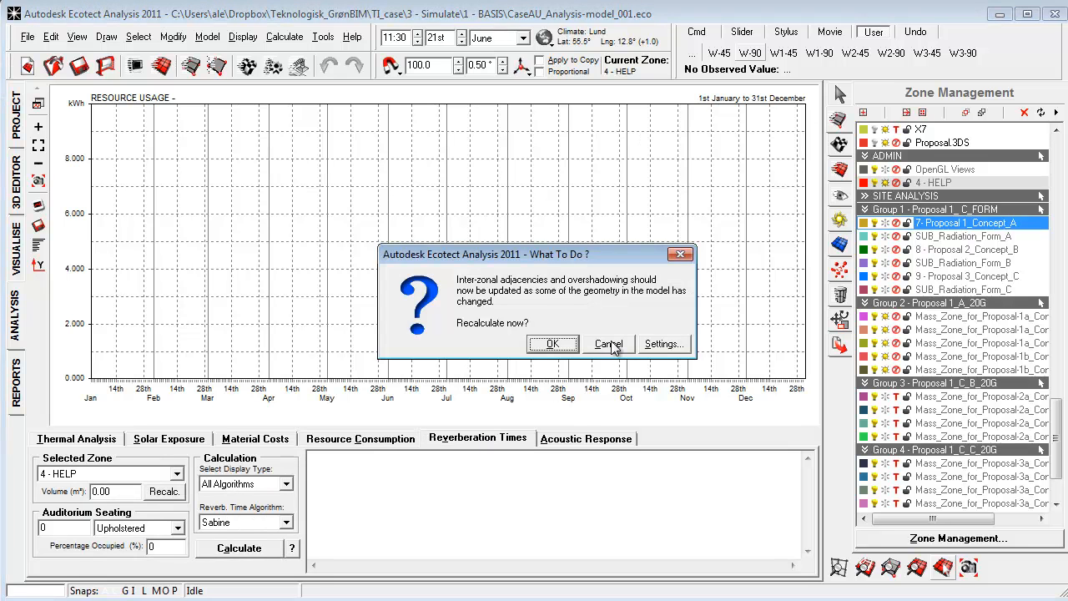
{"action": "left_click", "coordinate": [608, 343]}
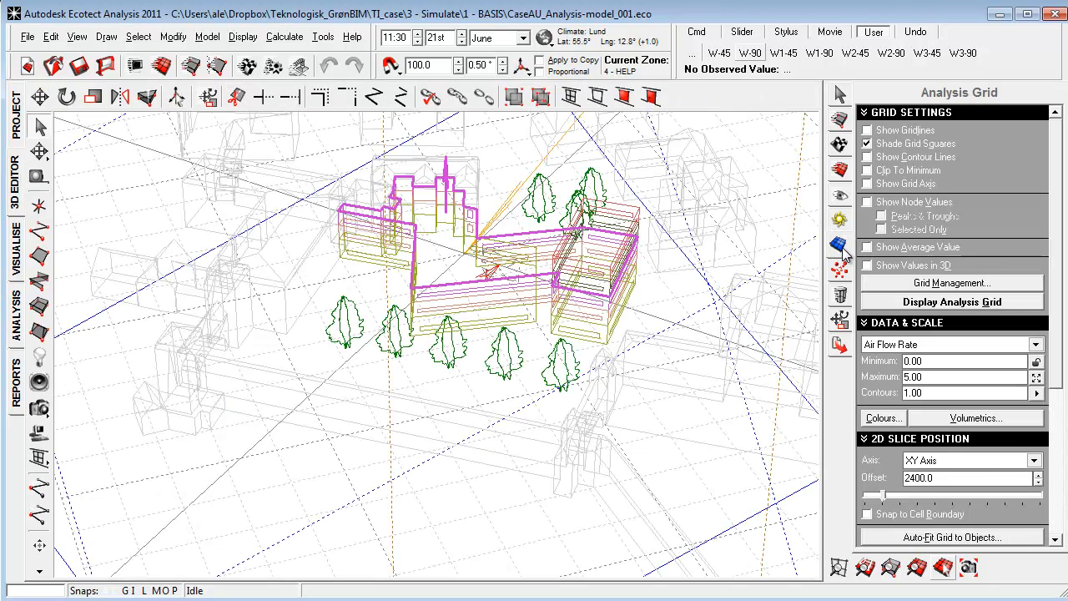
{"action": "mouse_move", "coordinate": [598, 257]}
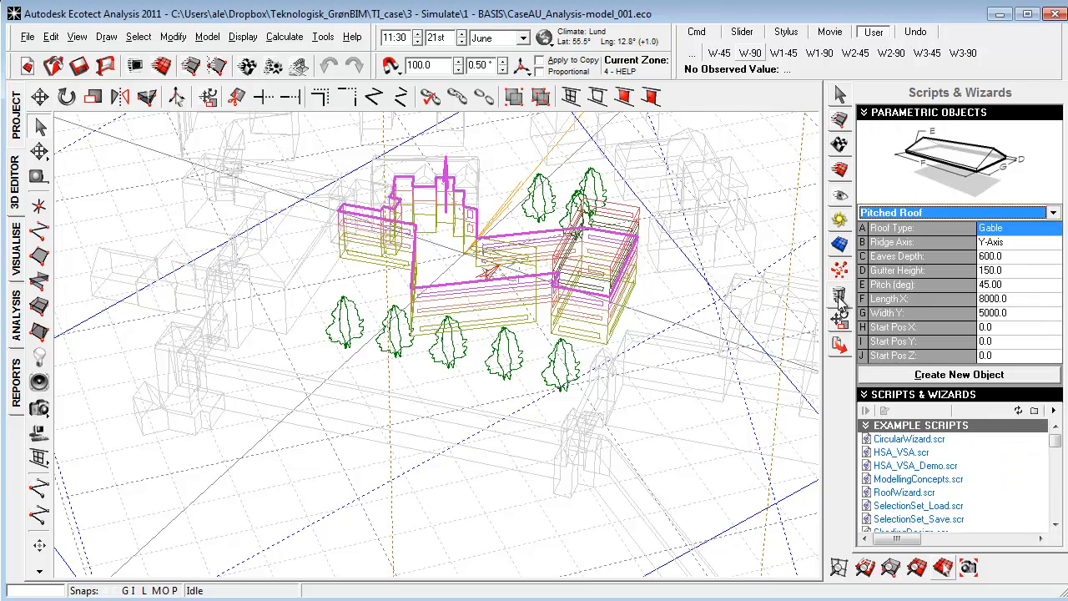
{"action": "mouse_move", "coordinate": [771, 351]}
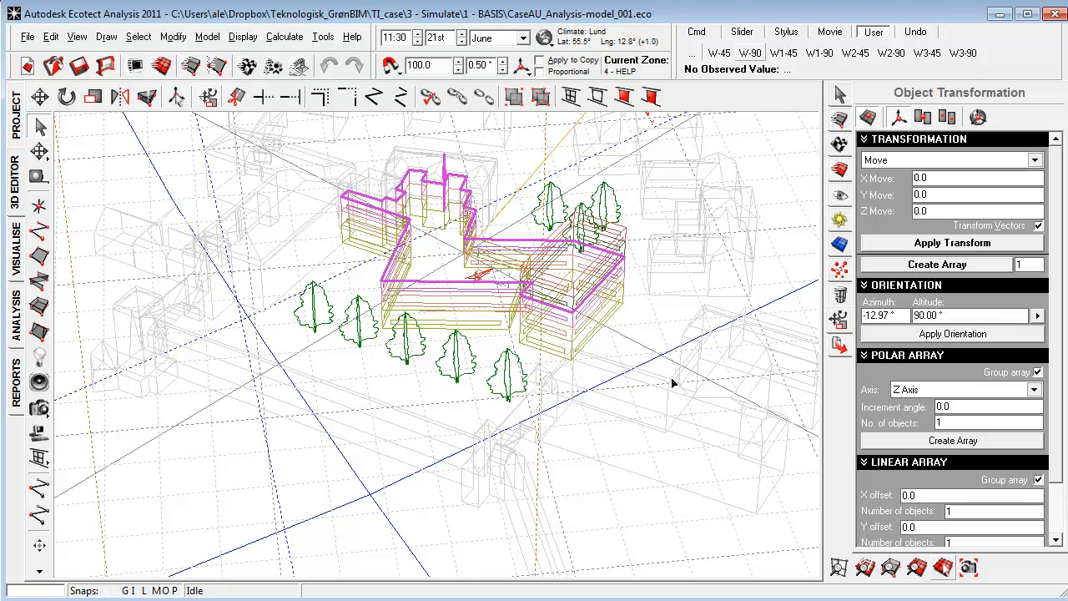
- Orbit the wireframe site view so the surrounding buildings fill the view
{"action": "left_click_drag", "start_coordinate": [671, 383], "coordinate": [510, 380]}
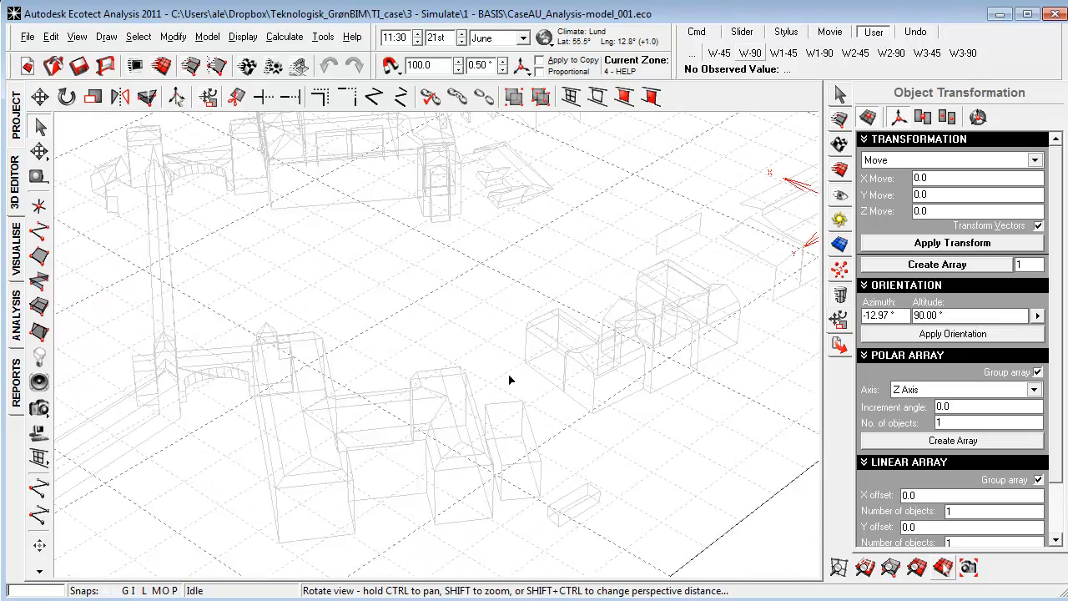